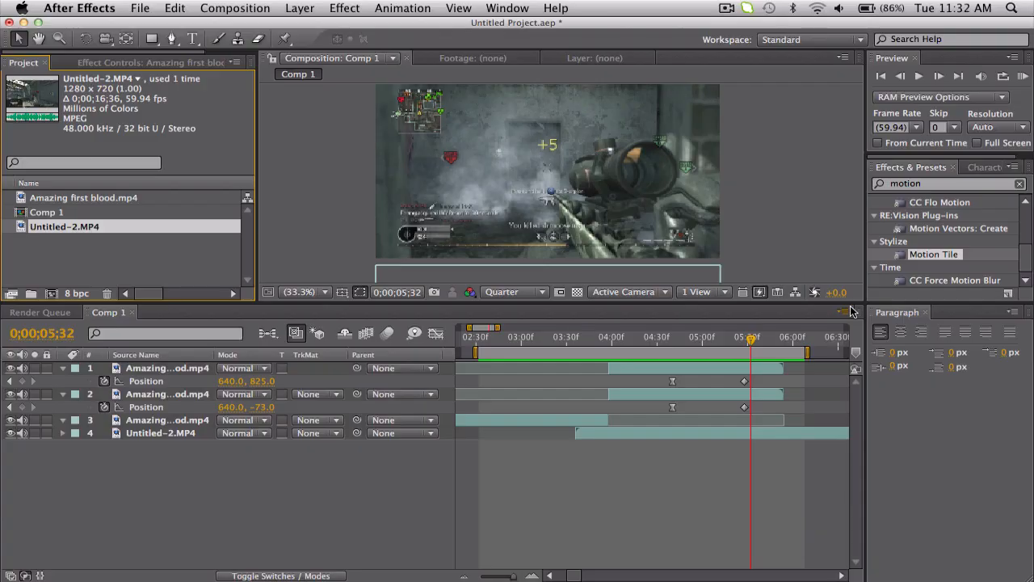
pyautogui.moveTo(709, 333)
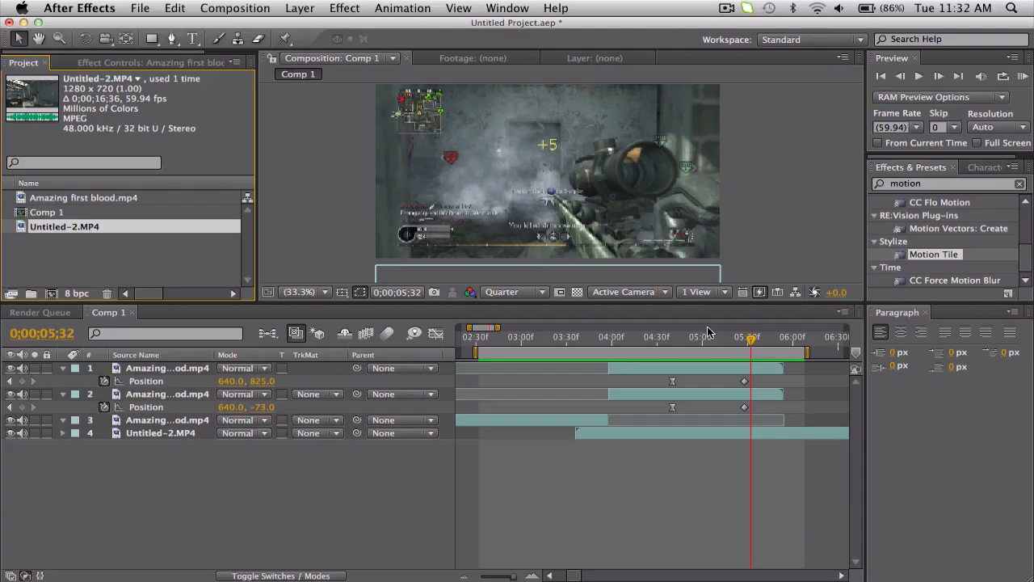
pyautogui.moveTo(604, 343)
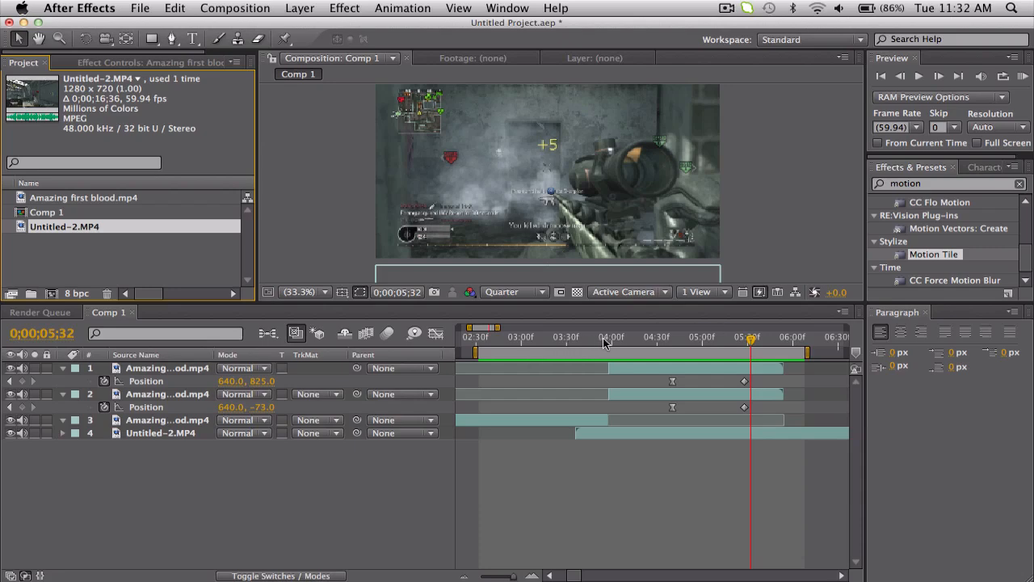
pyautogui.moveTo(604, 343)
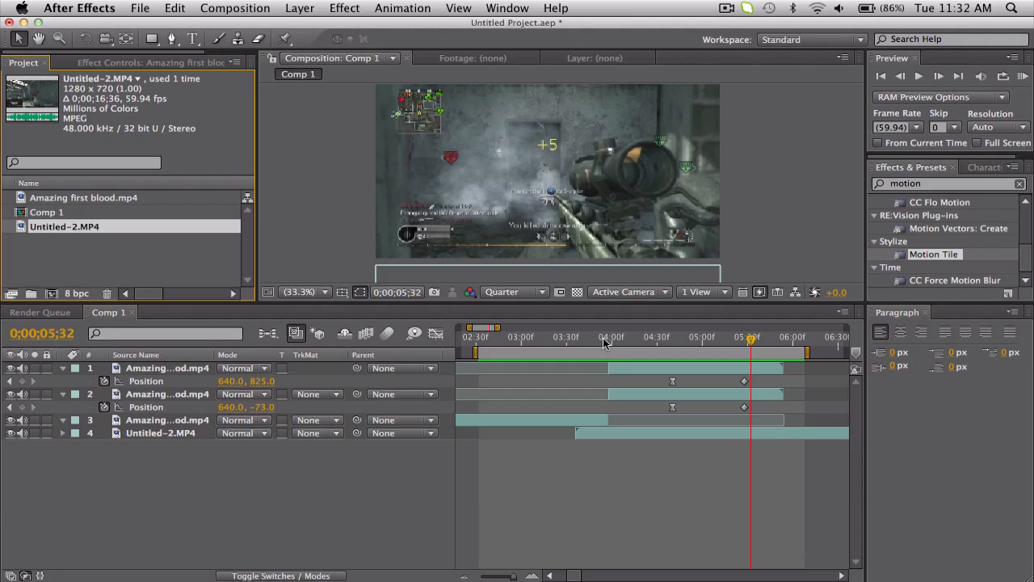
pyautogui.moveTo(553, 342)
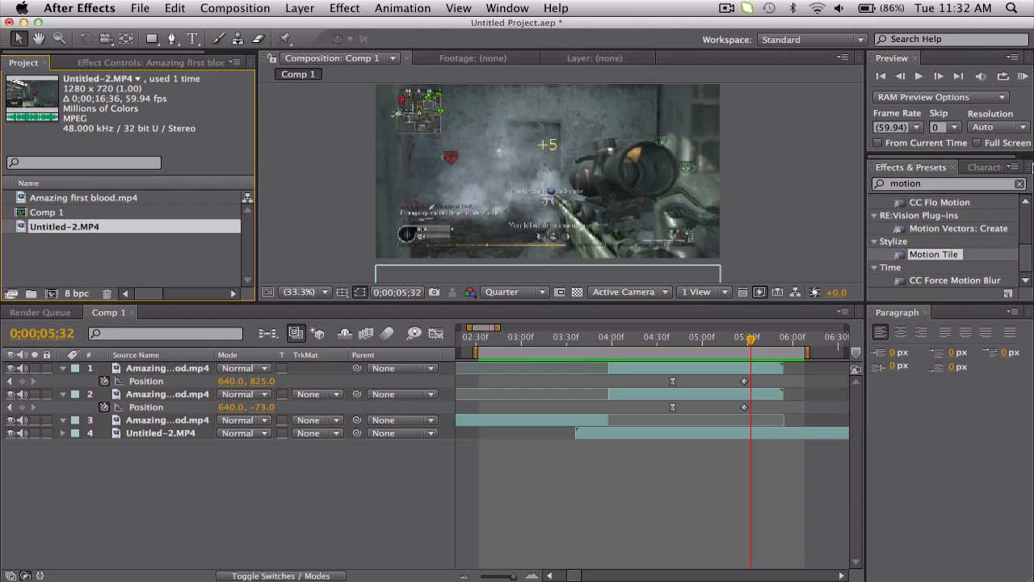
pyautogui.moveTo(1023, 76)
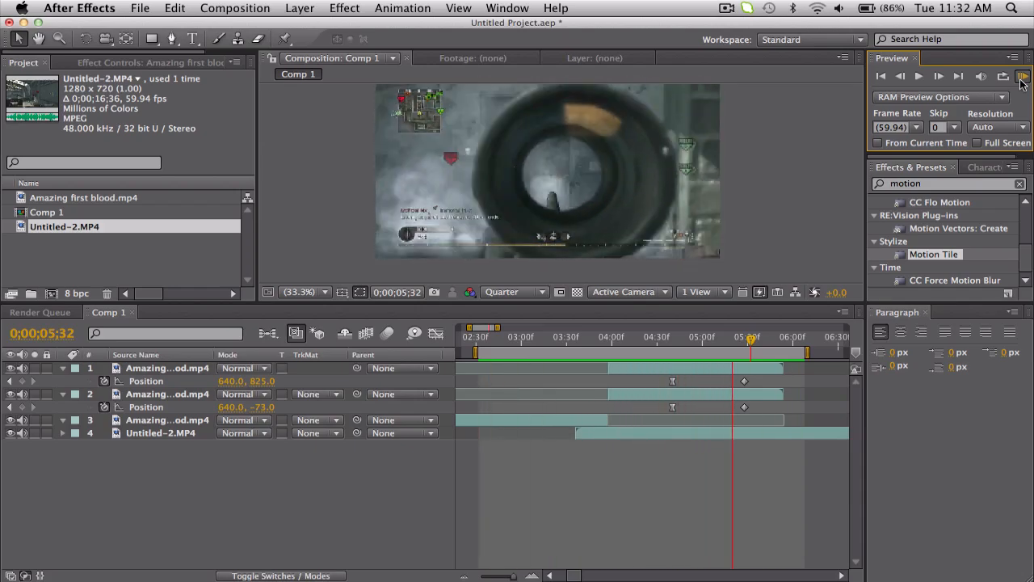
# Scrub the timeline back and forth to preview the transition frame by frame
pyautogui.click(541, 337)
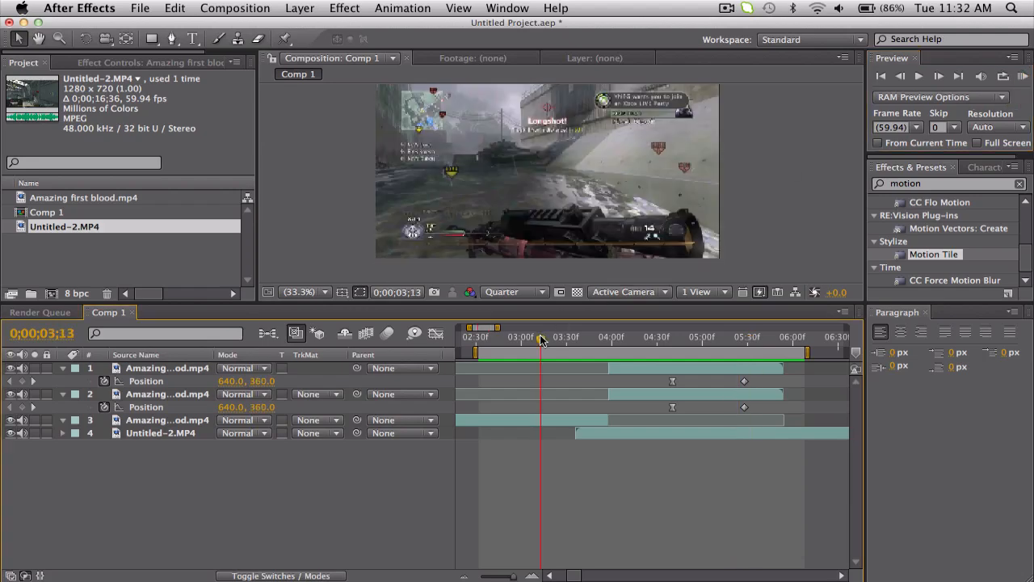
pyautogui.click(614, 339)
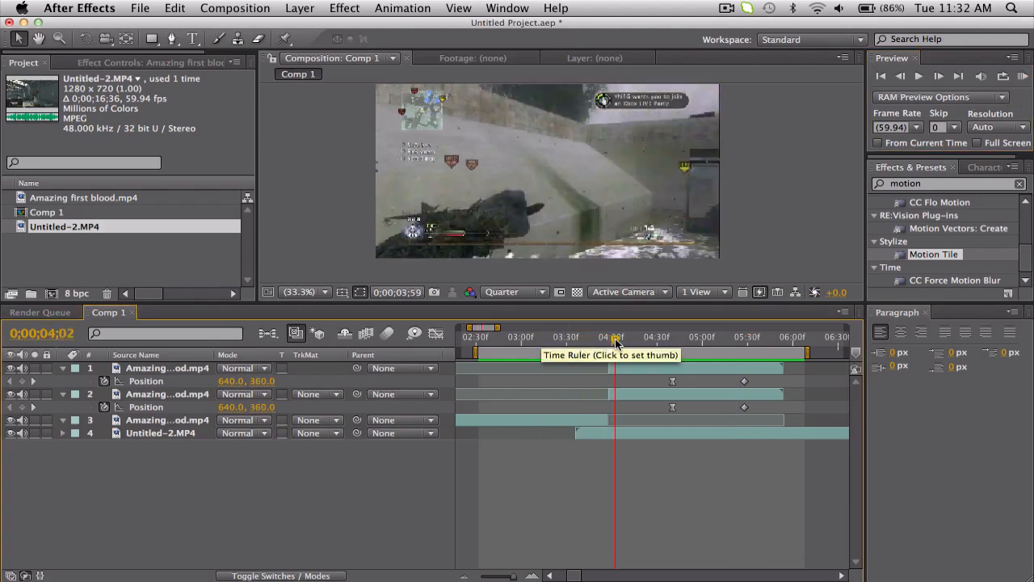
pyautogui.click(628, 338)
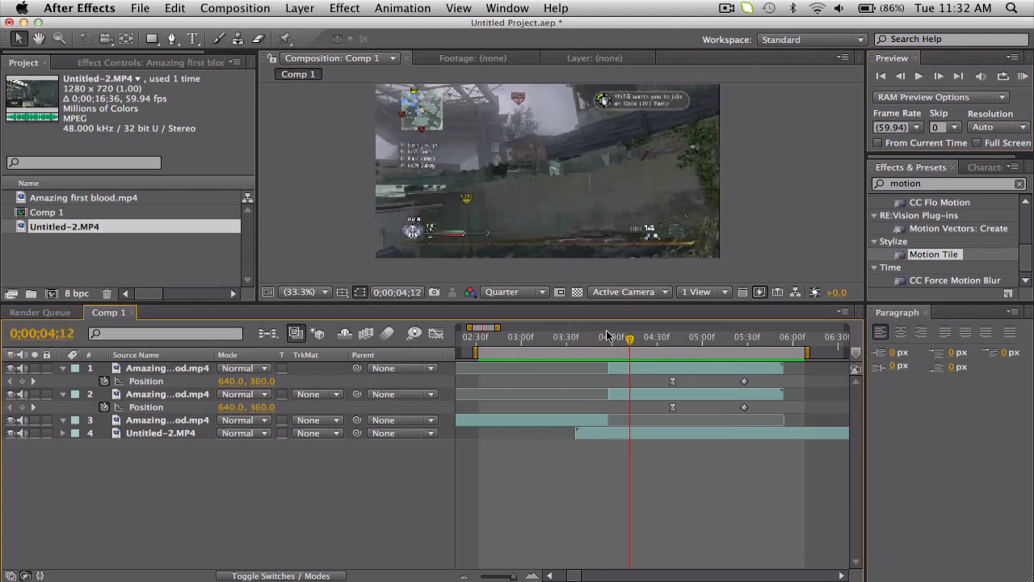
pyautogui.click(643, 338)
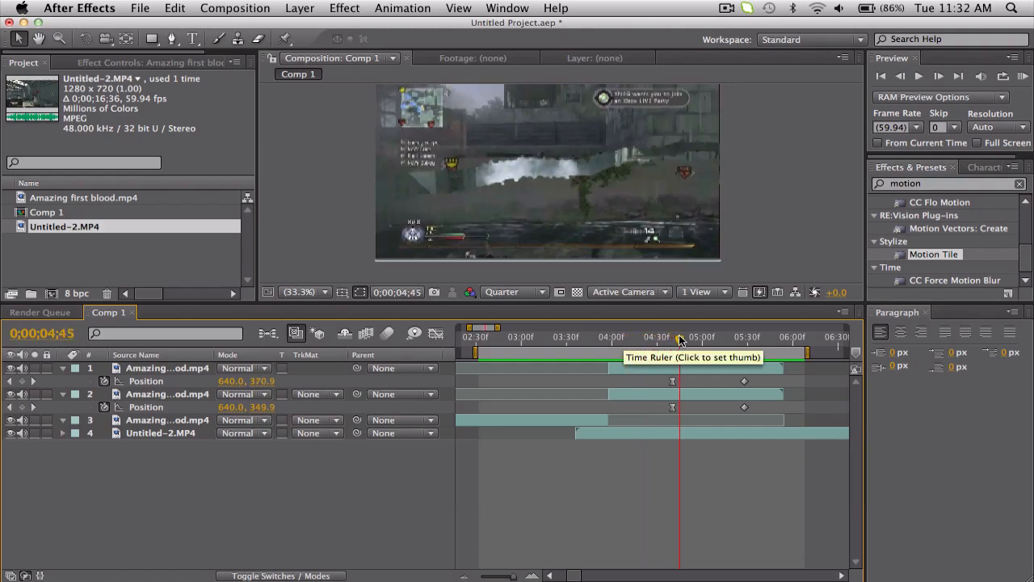
pyautogui.click(743, 338)
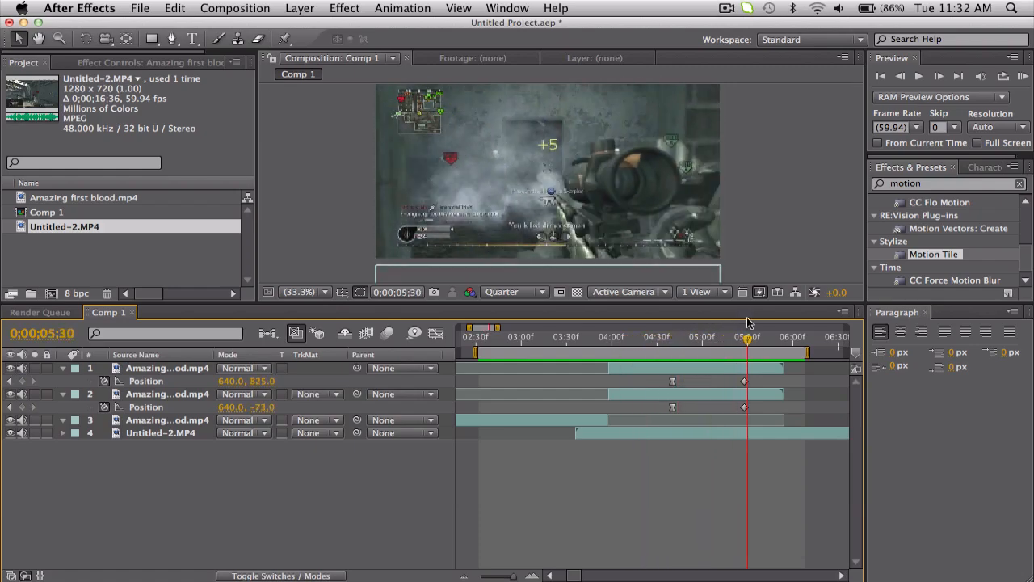
pyautogui.click(620, 338)
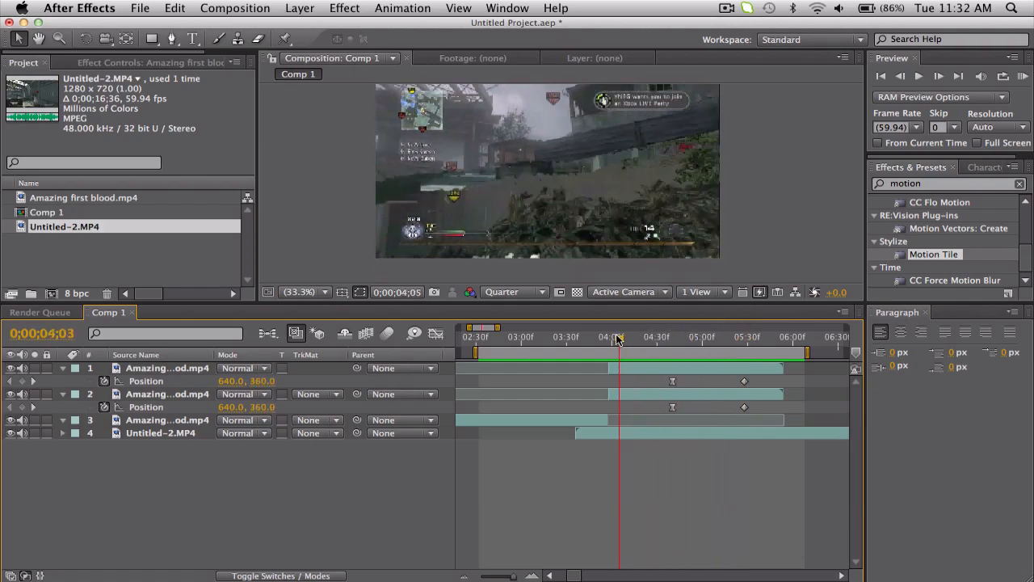
pyautogui.moveTo(617, 338); pyautogui.dragTo(600, 338)
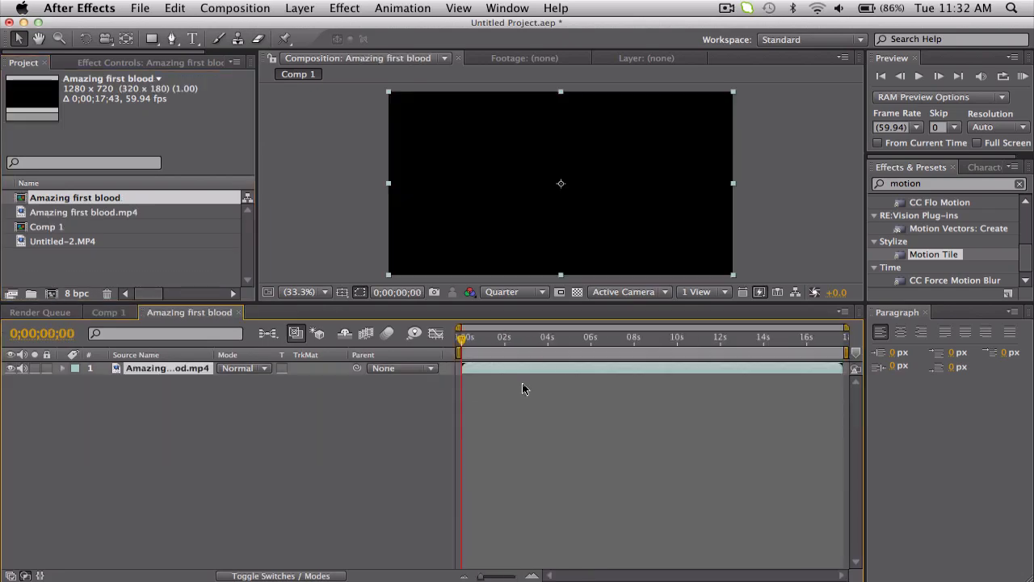
# Run through the Amazing first blood clip and settle the playhead on the cut point at 4;40
pyautogui.click(572, 338)
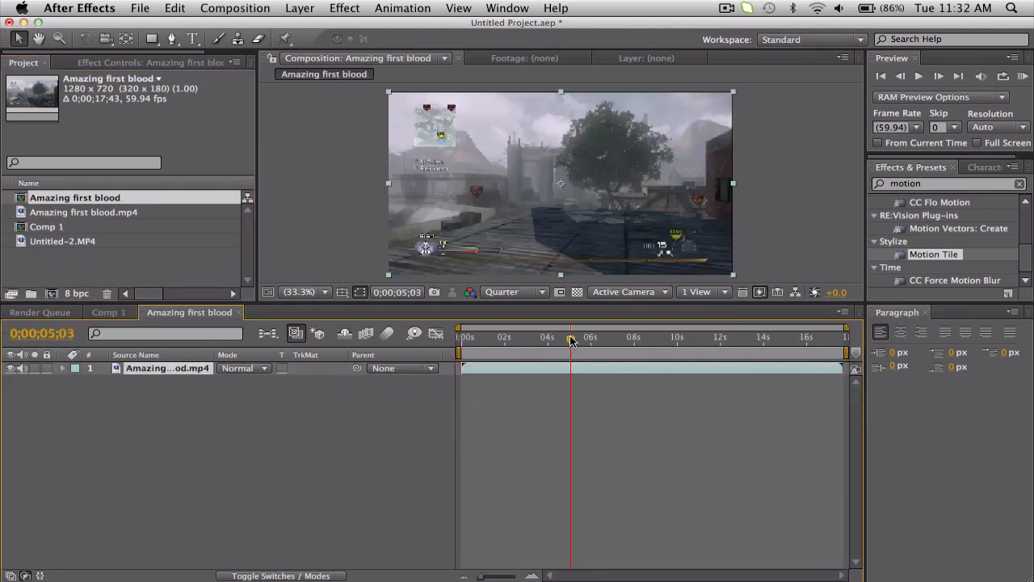
pyautogui.moveTo(572, 338); pyautogui.dragTo(702, 338)
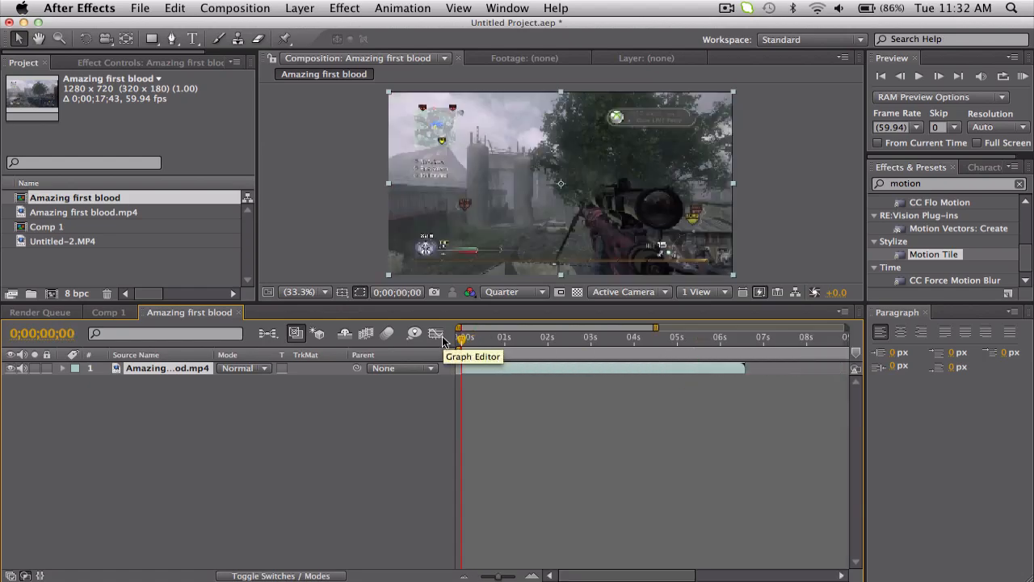
pyautogui.click(535, 338)
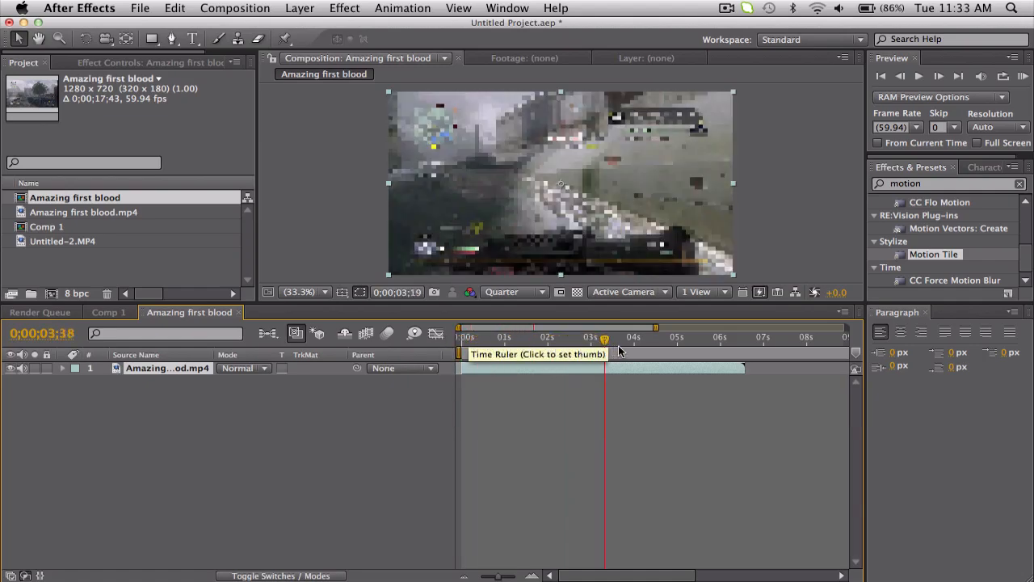
pyautogui.click(659, 338)
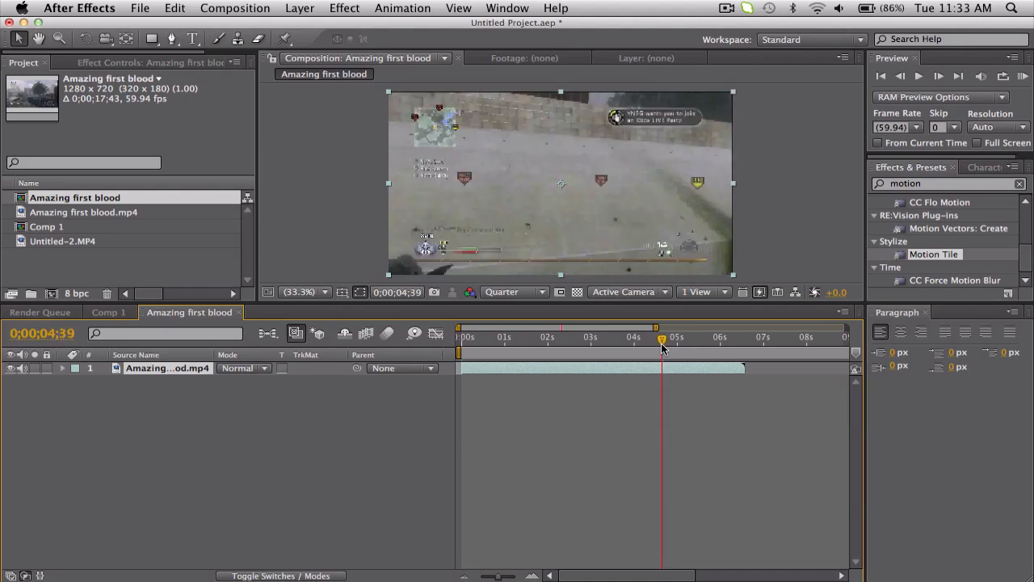
pyautogui.click(960, 76)
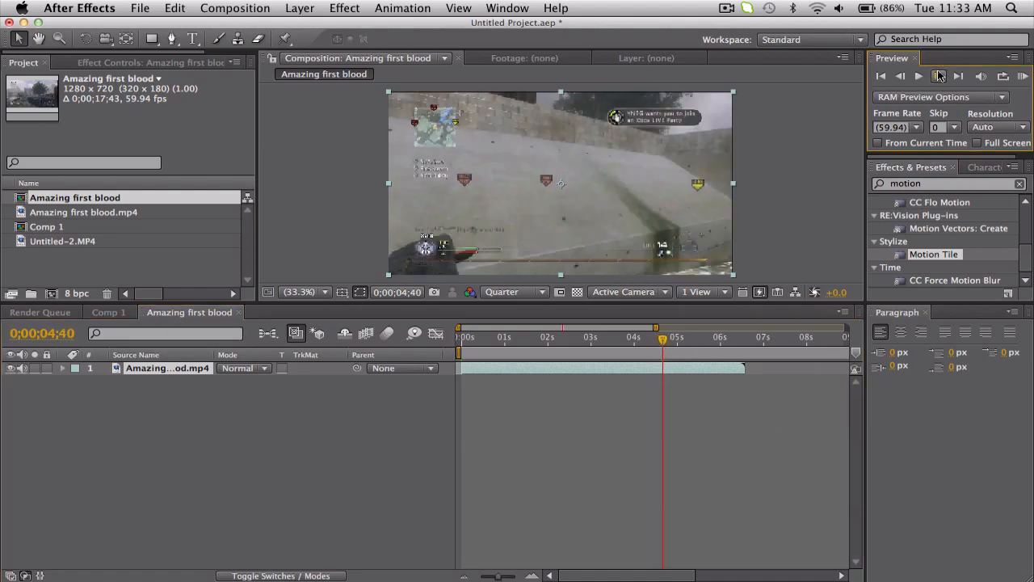
pyautogui.click(900, 76)
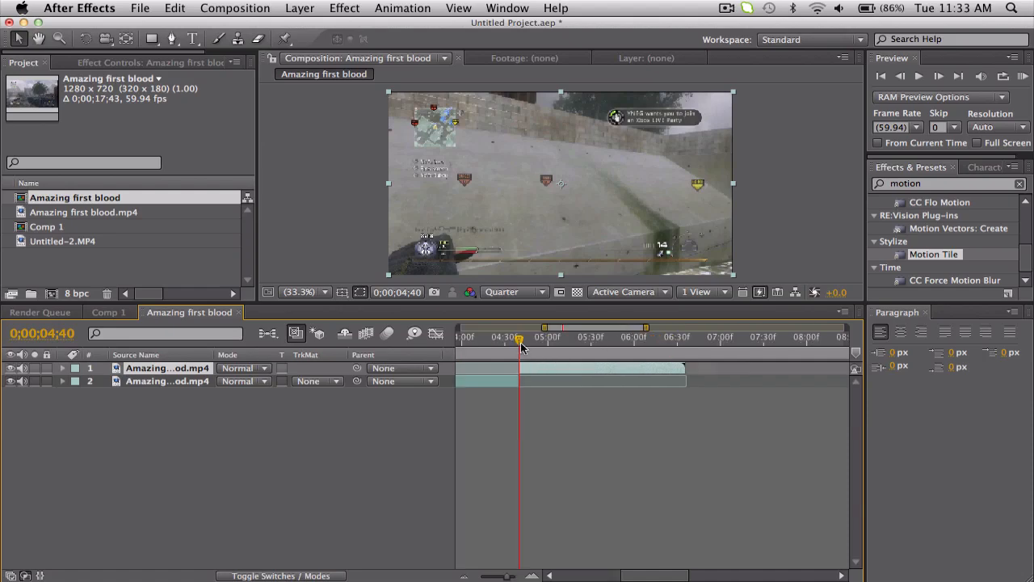
pyautogui.moveTo(521, 340)
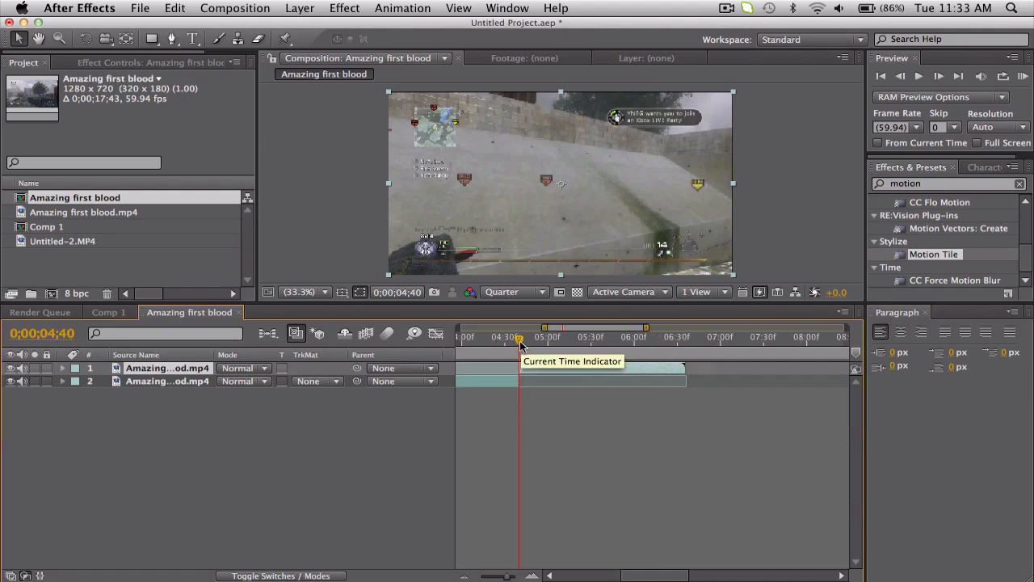
pyautogui.moveTo(546, 428)
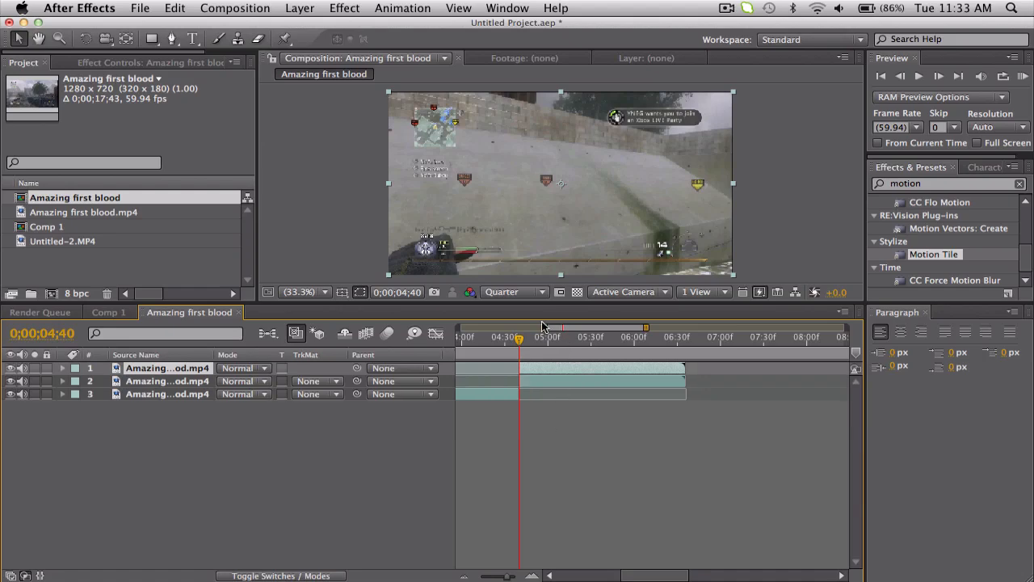
pyautogui.moveTo(508, 327)
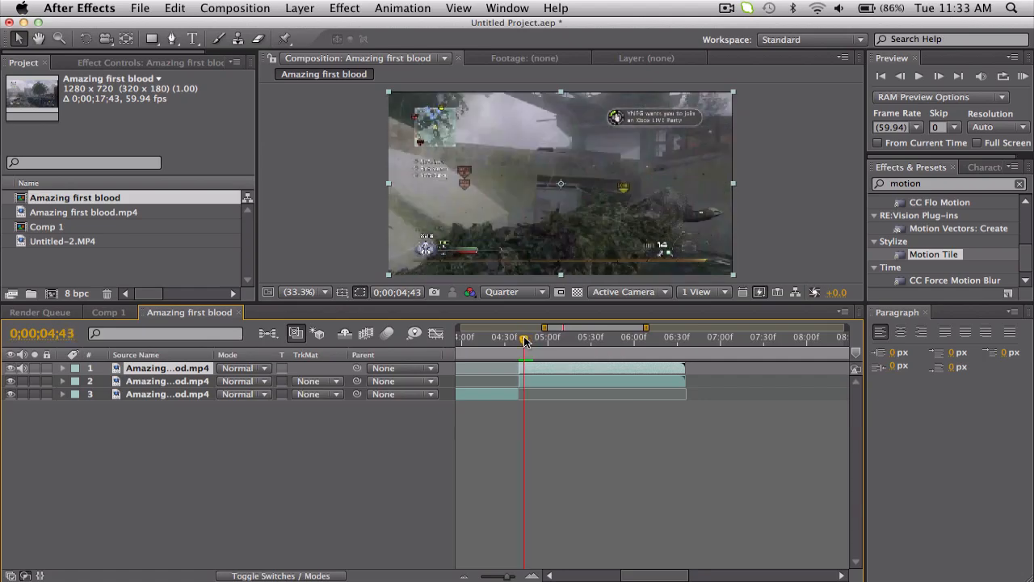
# Select the top clip layer ready for masking
pyautogui.click(521, 337)
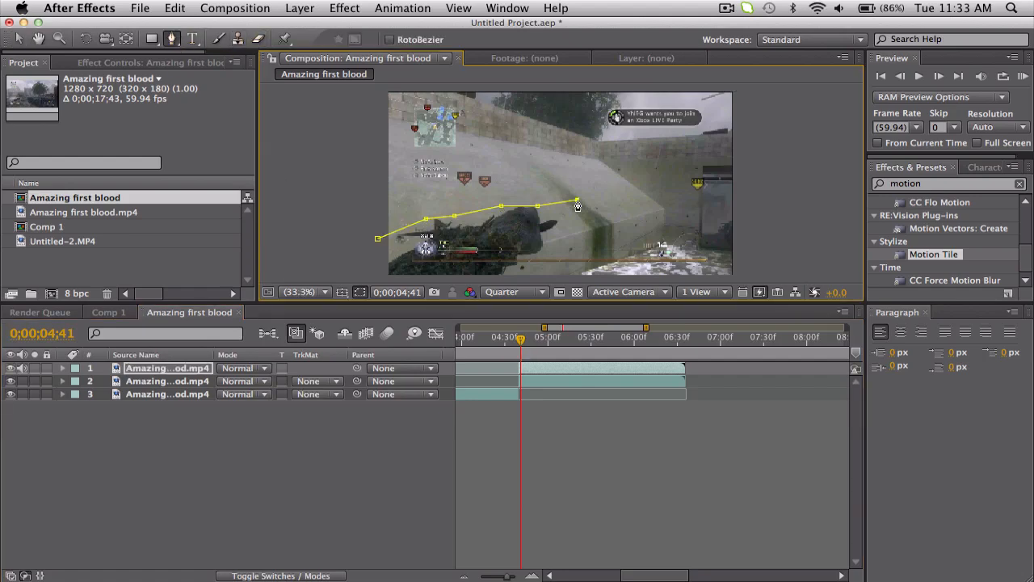
# Draw and close a jagged slanted mask on layer 1, then solo it to check the result
pyautogui.moveTo(578, 204); pyautogui.dragTo(719, 181)
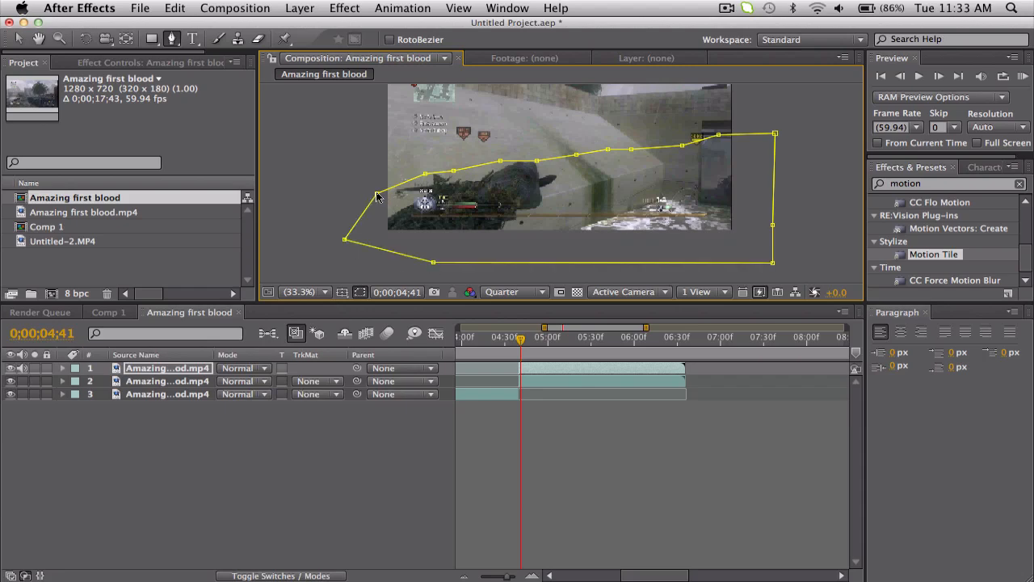
pyautogui.click(11, 369)
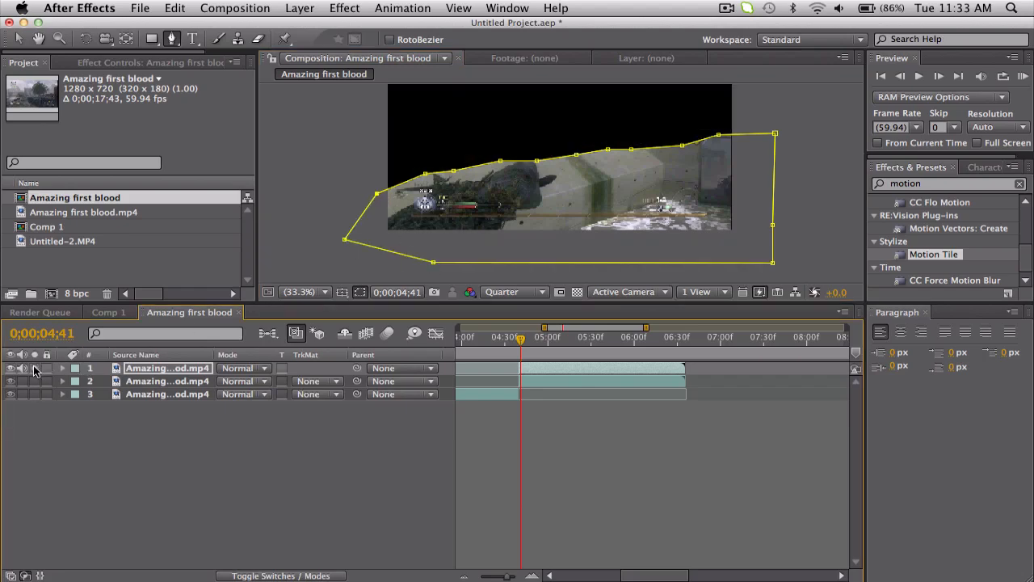
pyautogui.click(523, 338)
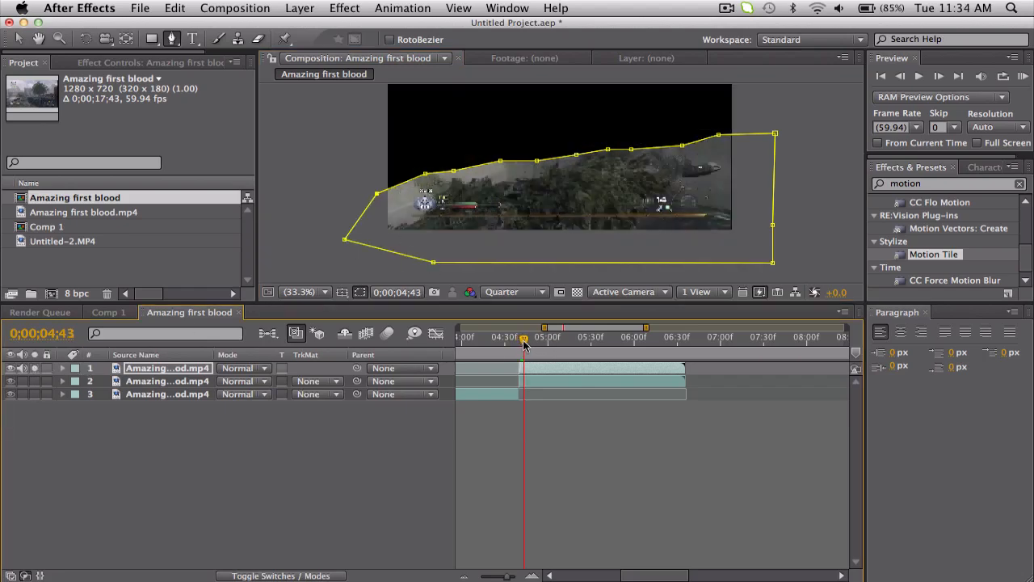
pyautogui.moveTo(526, 338); pyautogui.dragTo(519, 338)
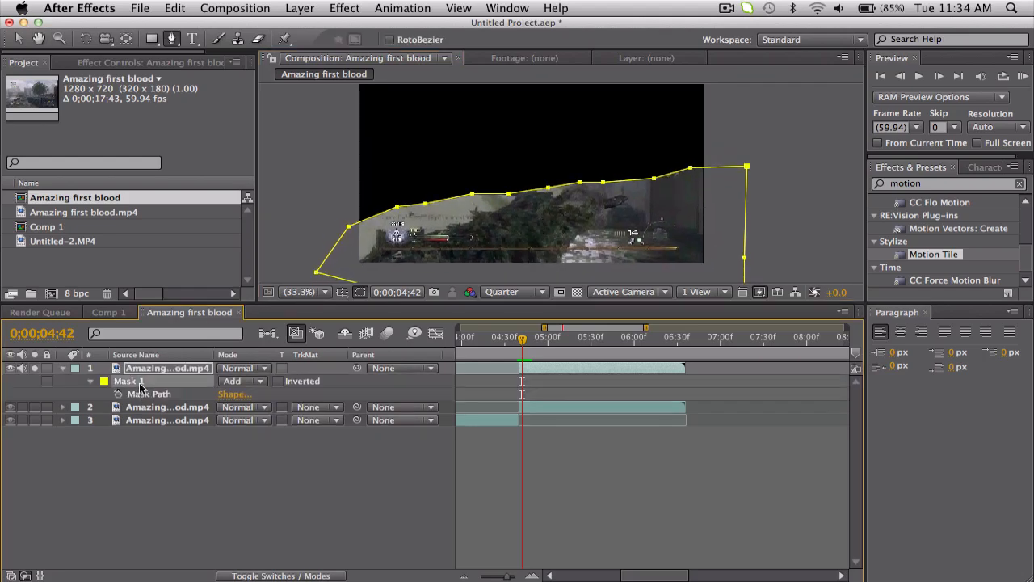
# Copy Mask 1 from layer 1 onto layer 2 and set the pasted mask's mode to Subtract
pyautogui.click(168, 407)
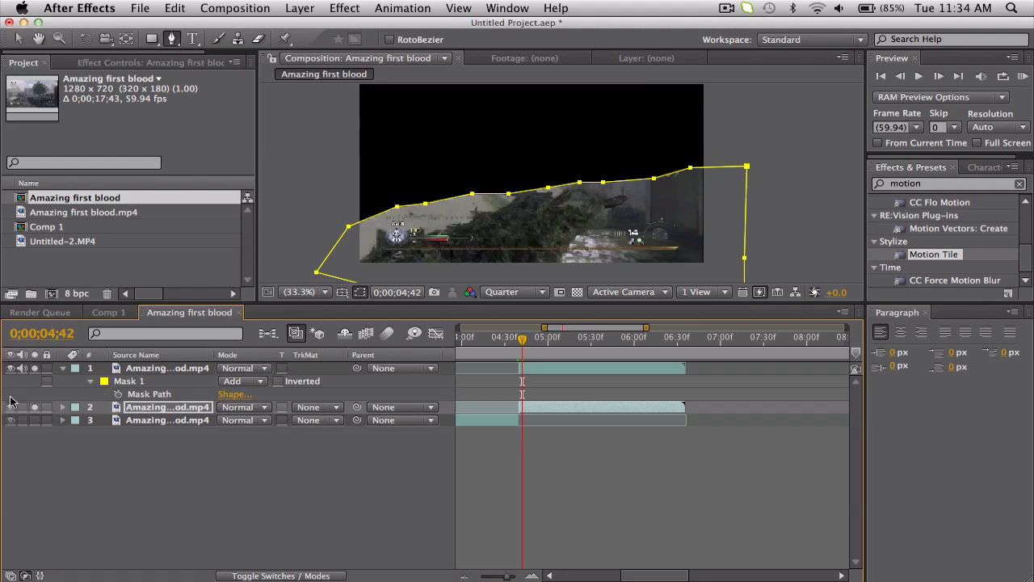
pyautogui.click(61, 407)
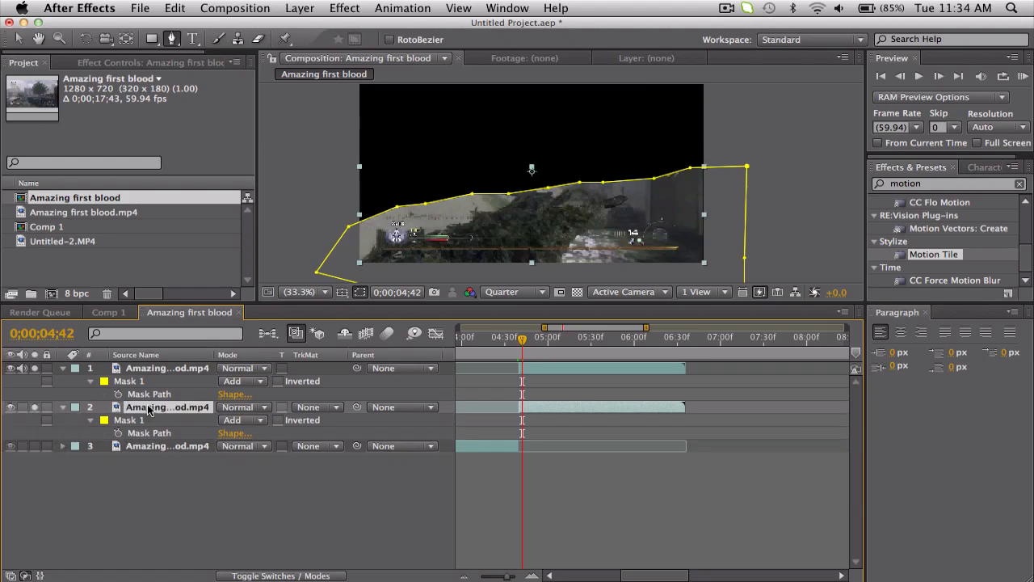
pyautogui.click(242, 407)
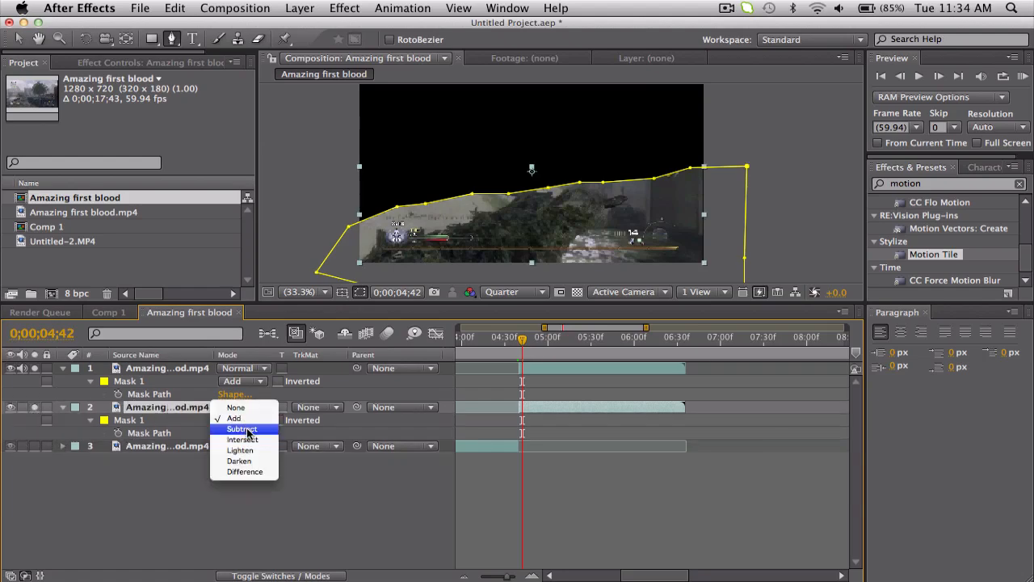
pyautogui.click(242, 428)
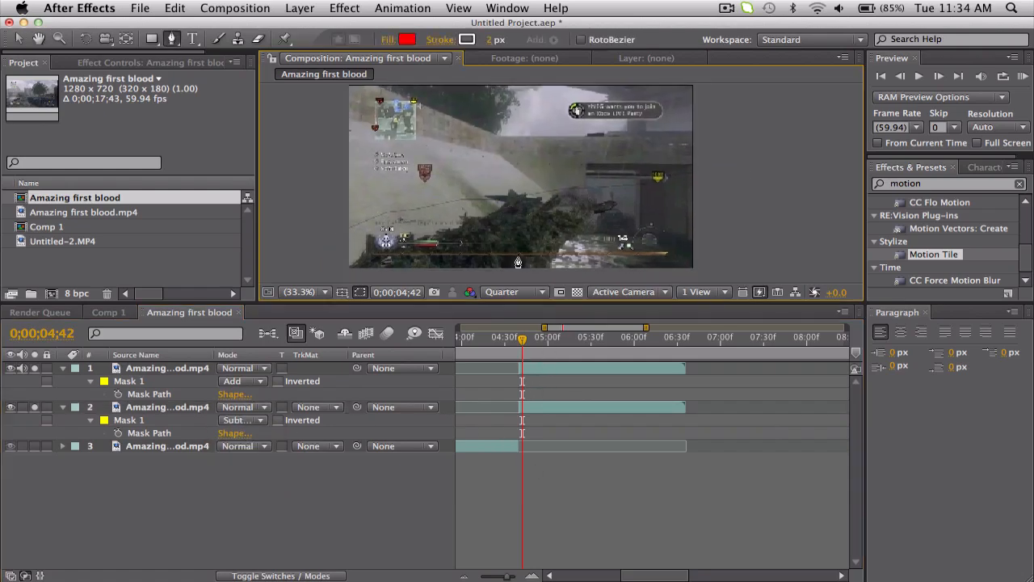
# Shift layer 2's mask path to open a slanted black gap and check it at nearby frames
pyautogui.click(148, 433)
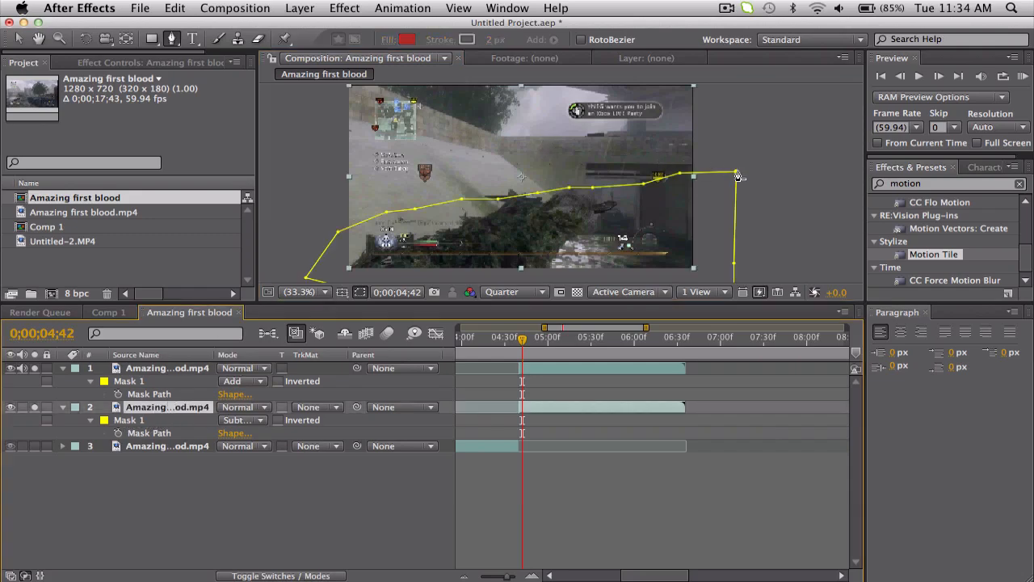
pyautogui.click(17, 39)
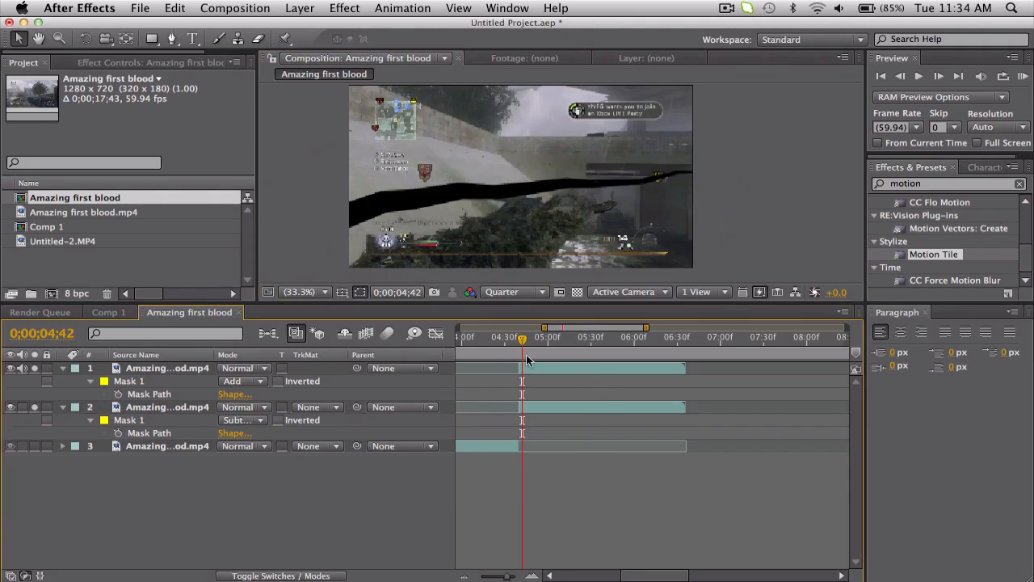
pyautogui.click(531, 338)
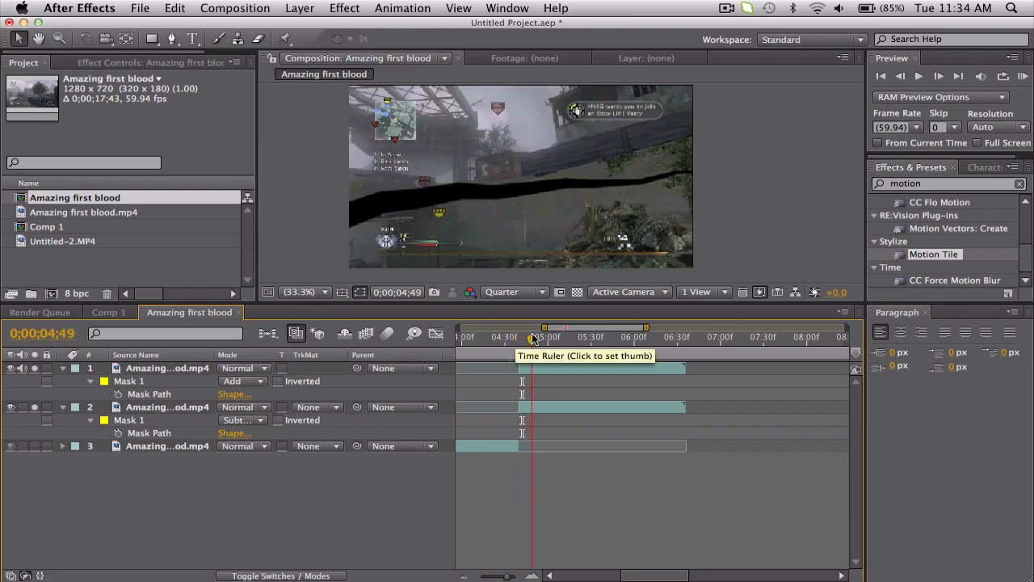
pyautogui.click(523, 338)
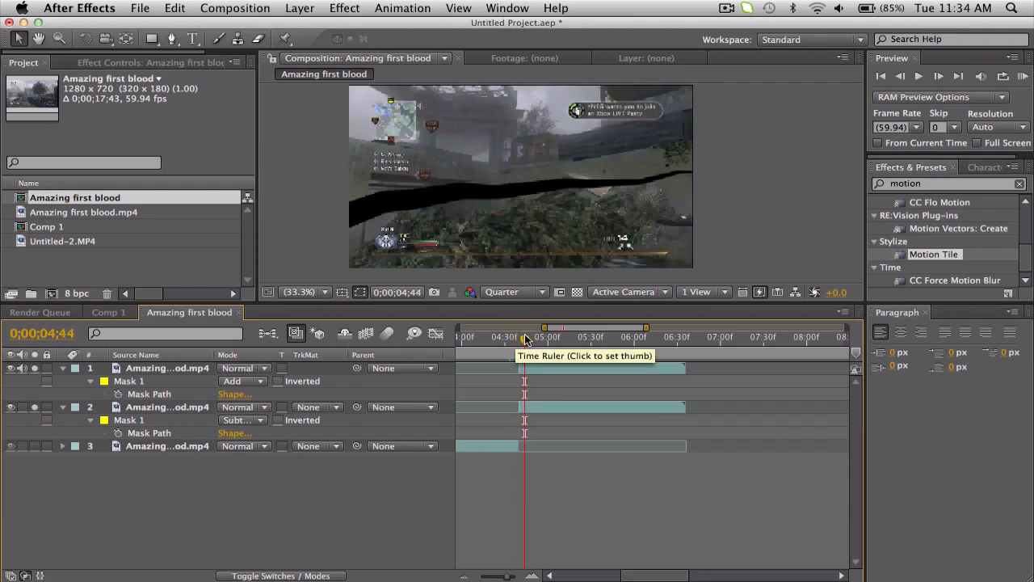
pyautogui.moveTo(511, 242)
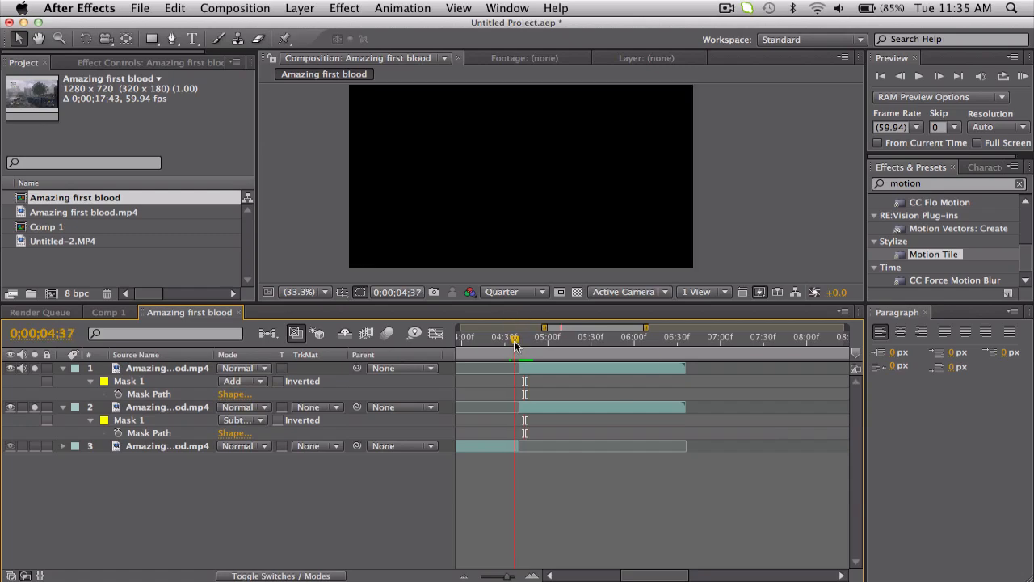
# Apply Roughen Edges to the top clip and set Edge Type to Cut with Border 30
pyautogui.moveTo(514, 338); pyautogui.dragTo(530, 338)
pyautogui.write('rough')
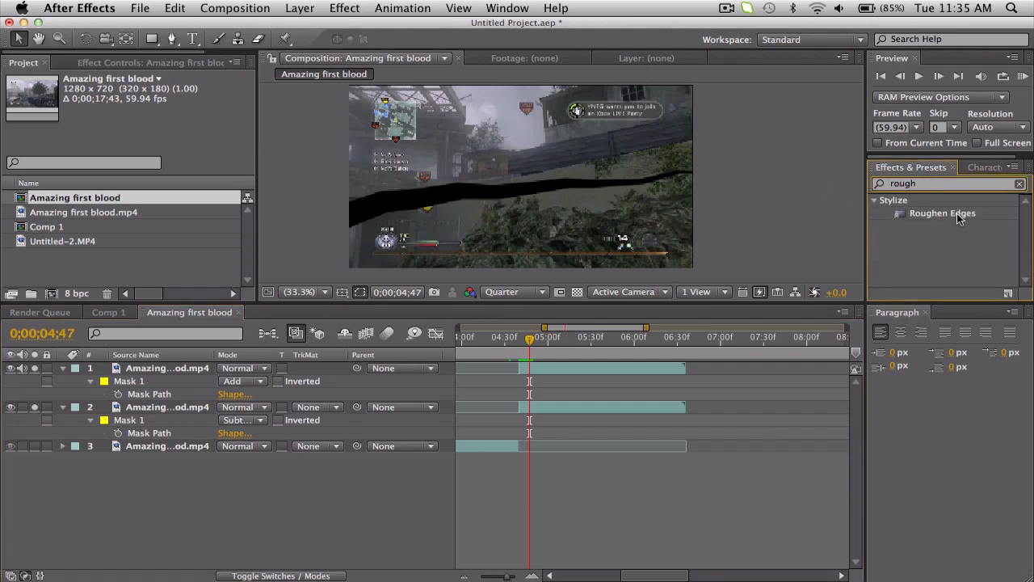
pyautogui.click(168, 368)
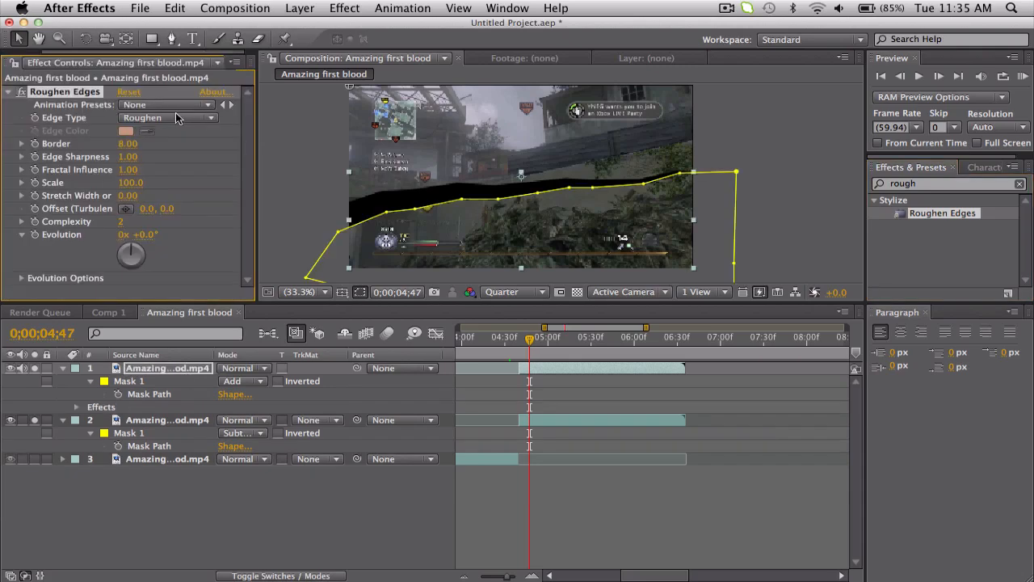
pyautogui.click(168, 116)
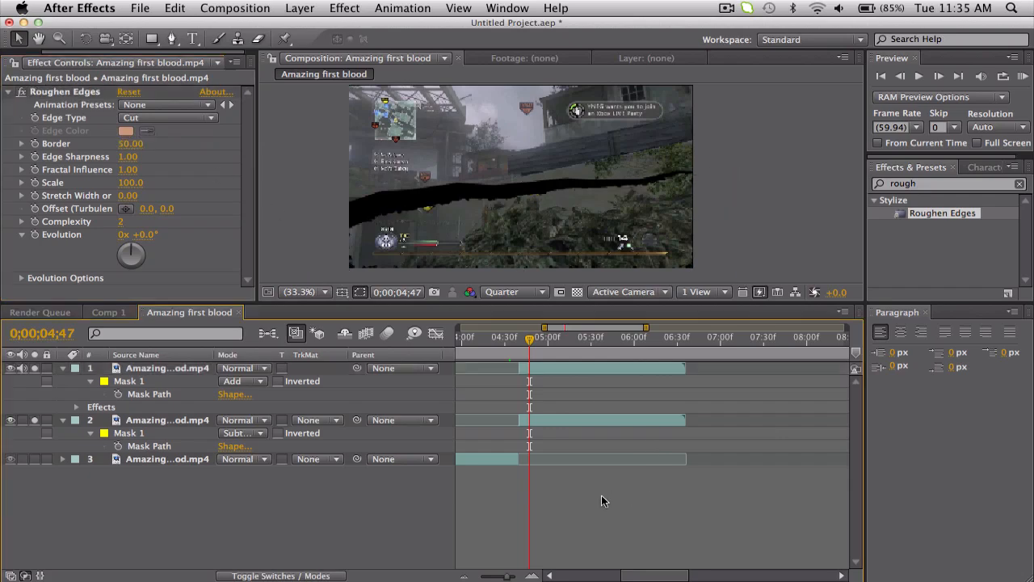
pyautogui.moveTo(472, 164)
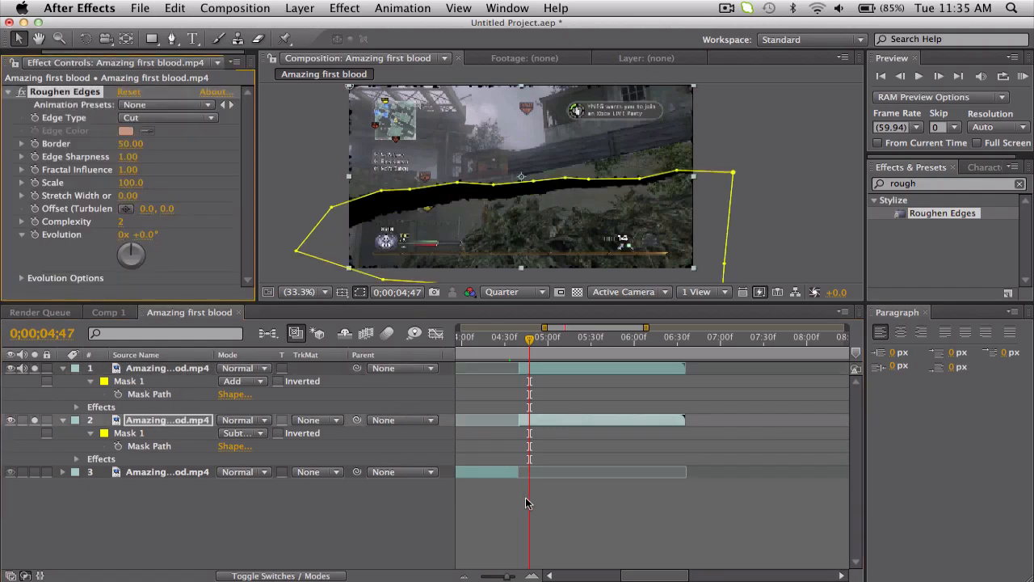
pyautogui.moveTo(466, 95)
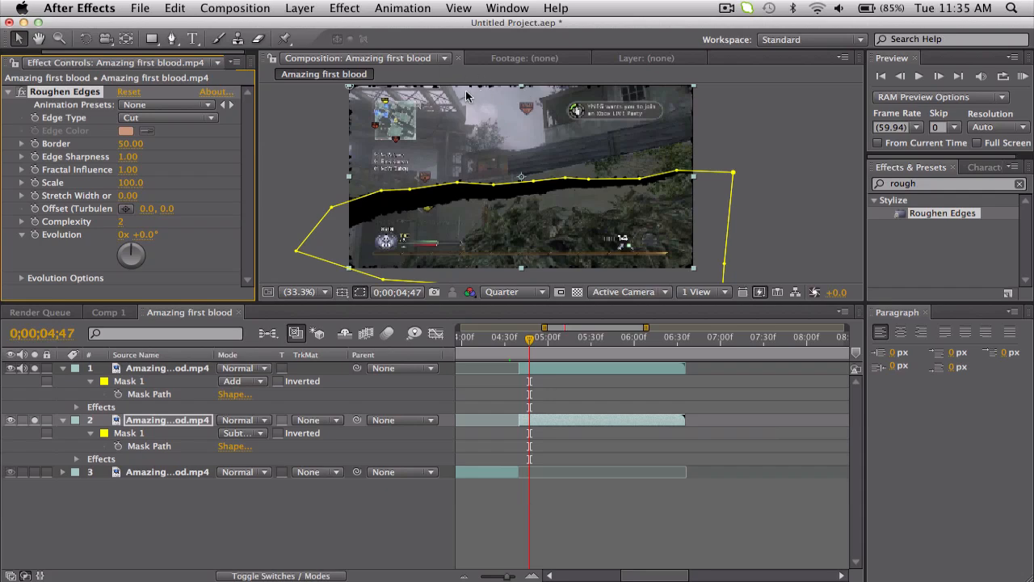
pyautogui.moveTo(520, 252)
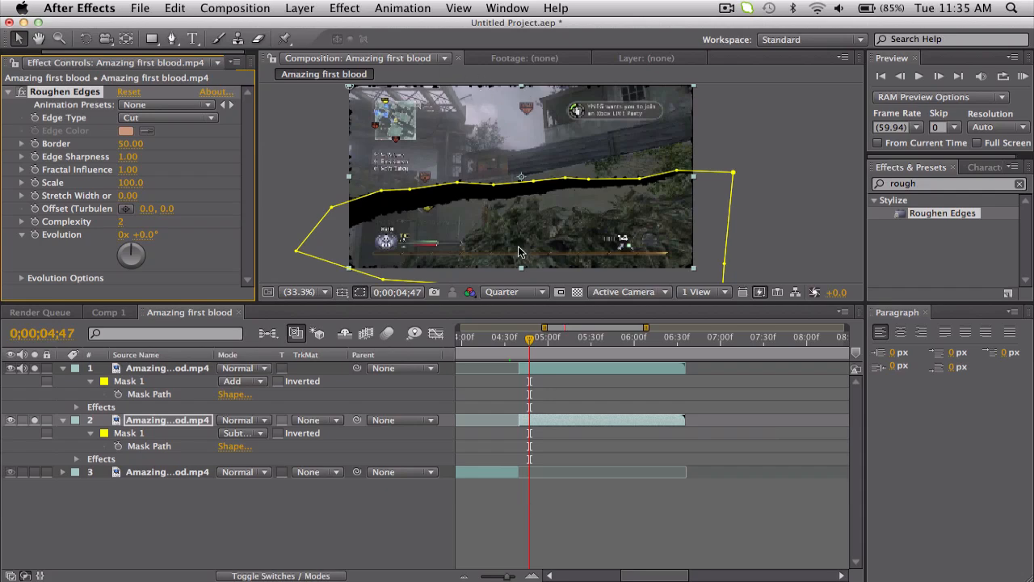
# Scrub a few frames to preview the torn gap on both sides
pyautogui.click(527, 338)
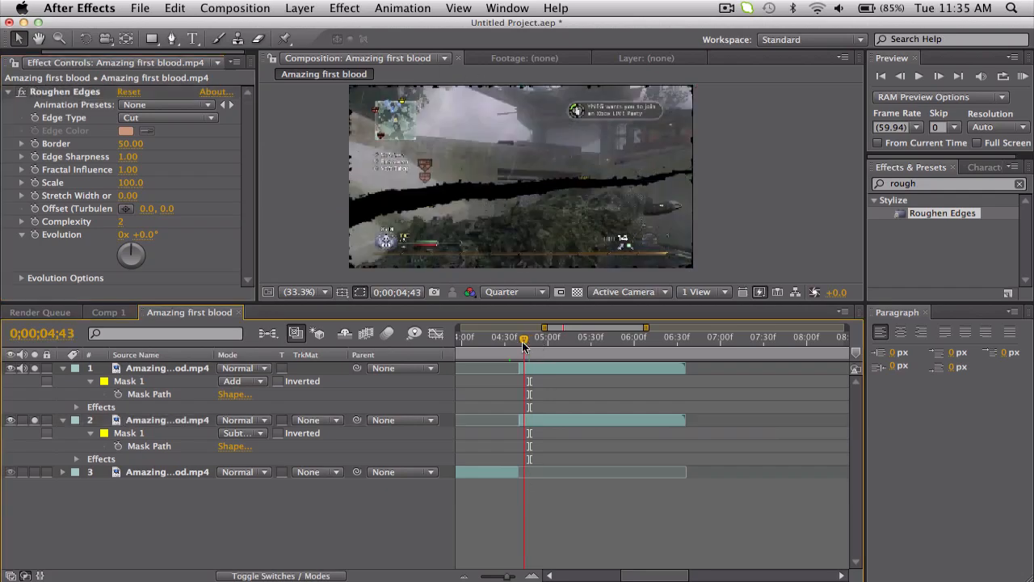
pyautogui.click(543, 338)
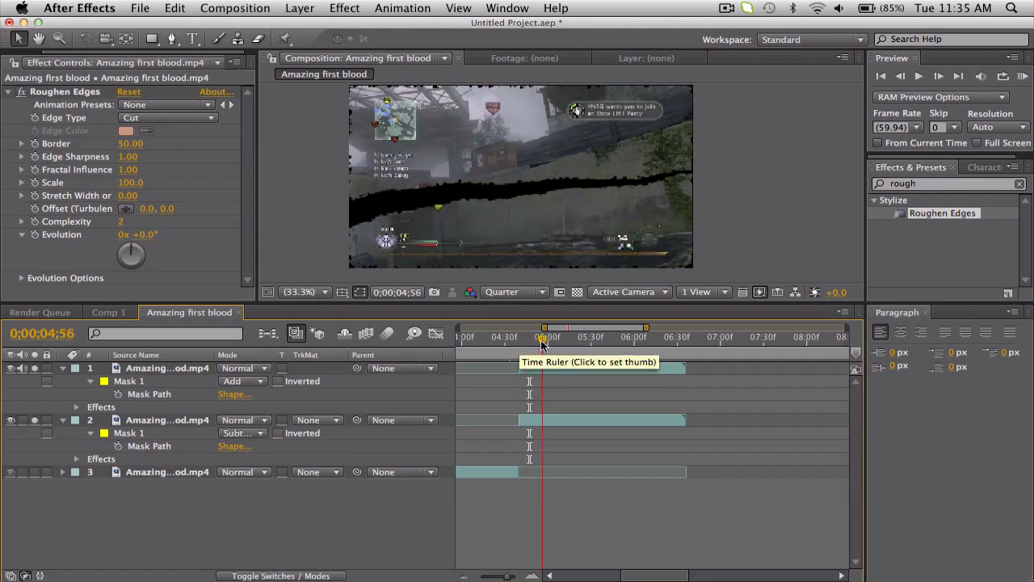
pyautogui.click(546, 338)
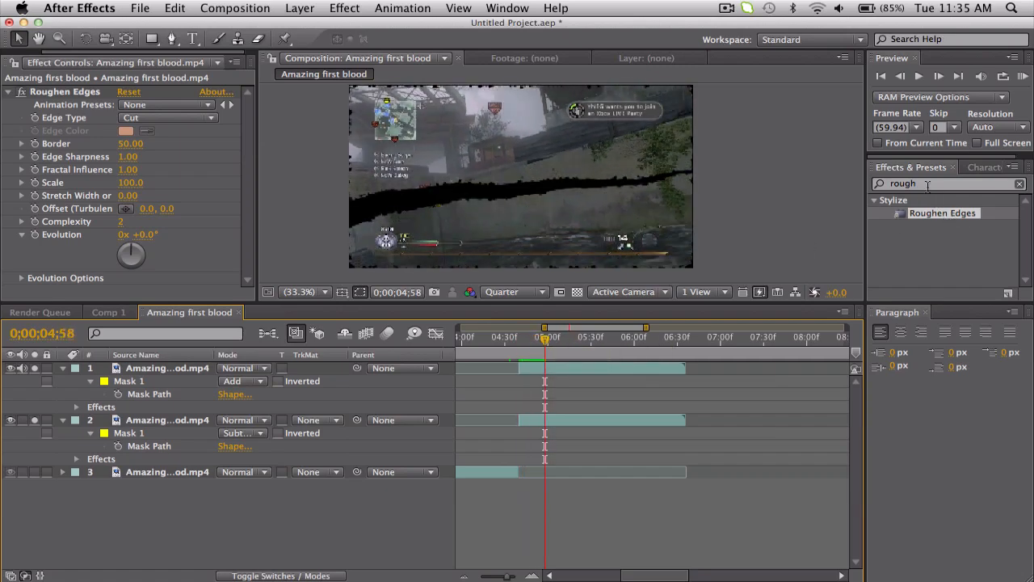
# Search for Motion Tile and apply it to both masked clip layers
pyautogui.write('motion')
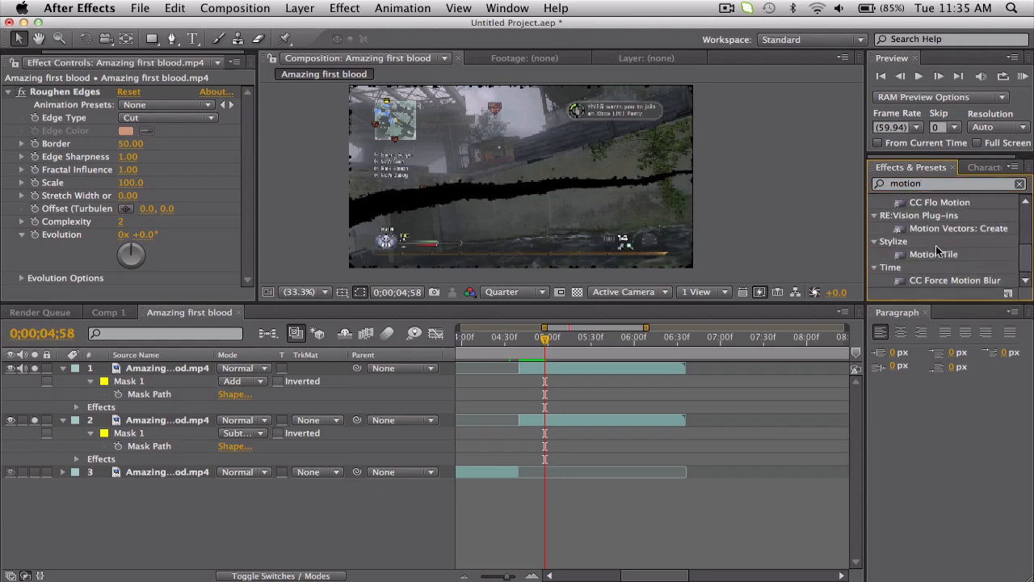
pyautogui.click(934, 254)
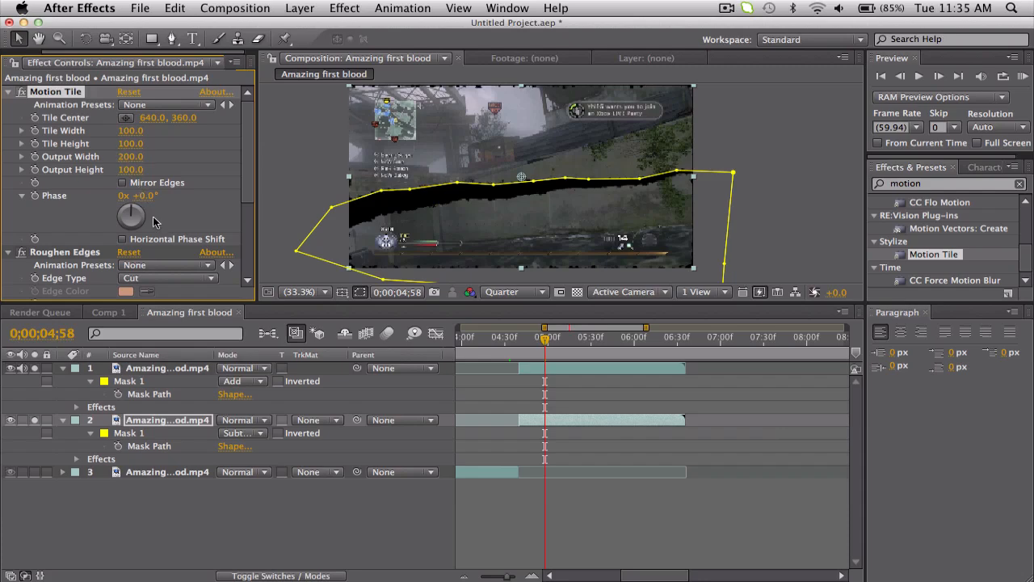
pyautogui.moveTo(135, 408)
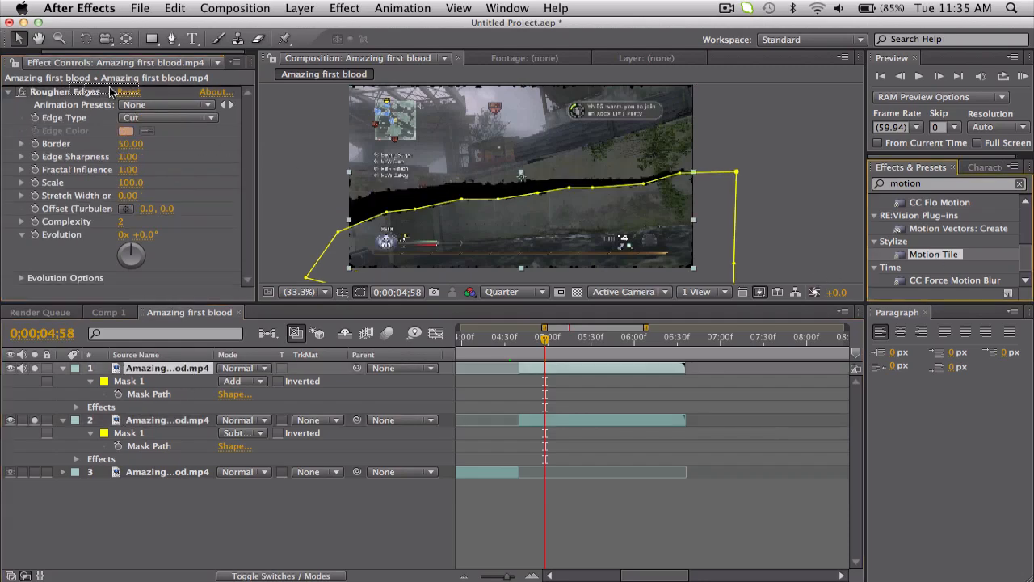
pyautogui.doubleClick(934, 253)
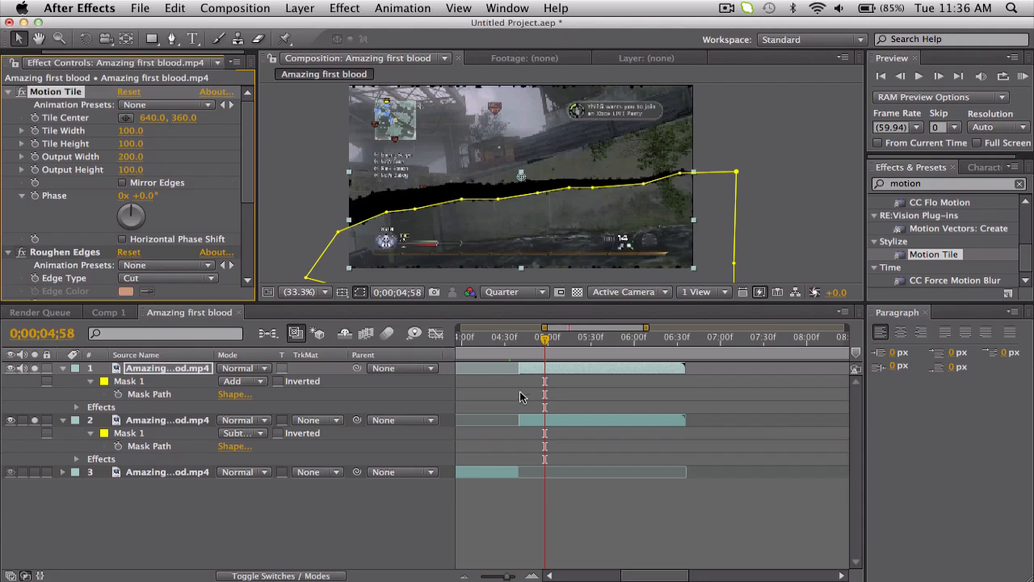
pyautogui.moveTo(559, 524)
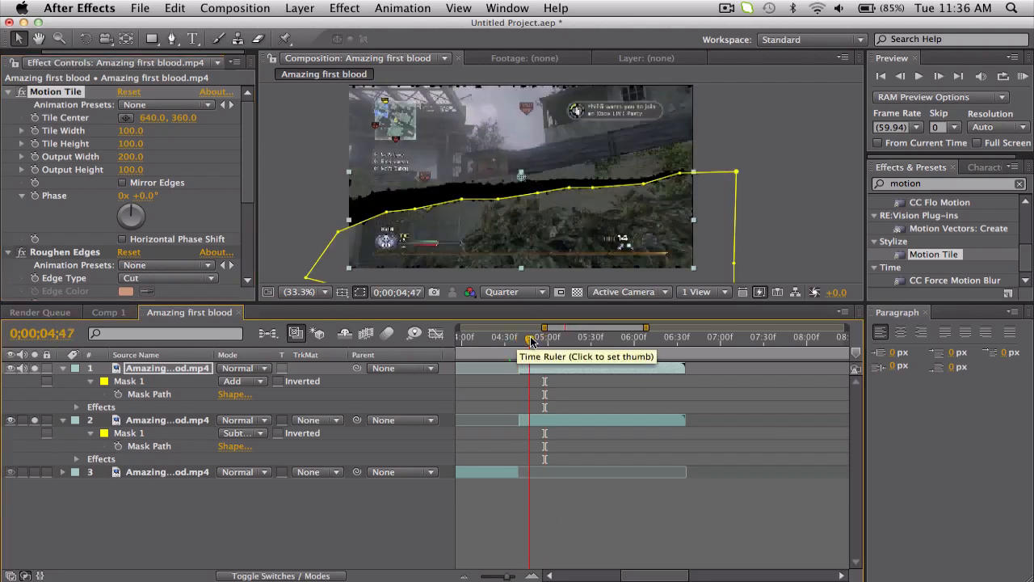
# Deselect the masks and expand Mask 1 on layers 1 and 2 to show Feather, Opacity and Expansion
pyautogui.click(562, 338)
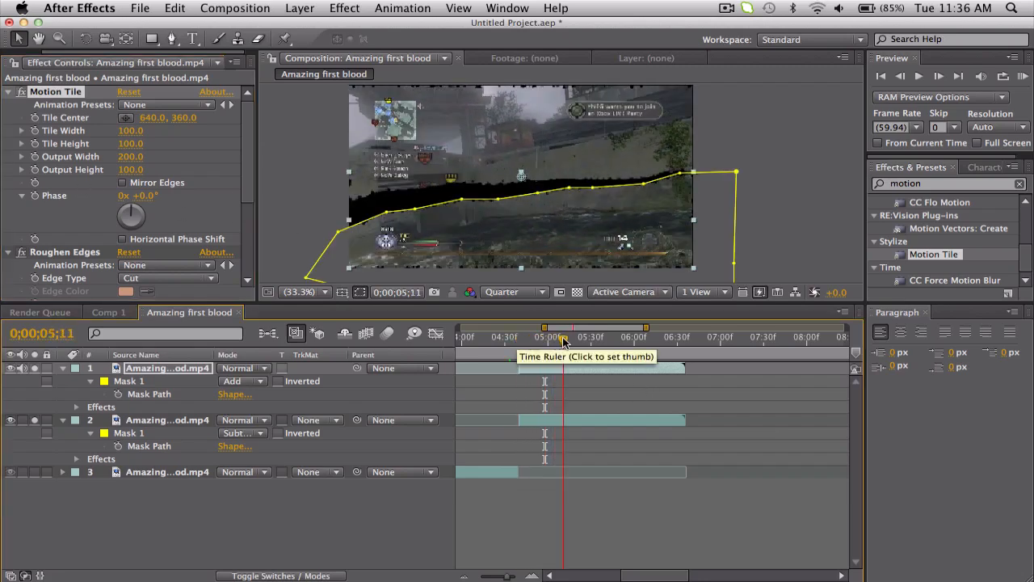
pyautogui.click(524, 338)
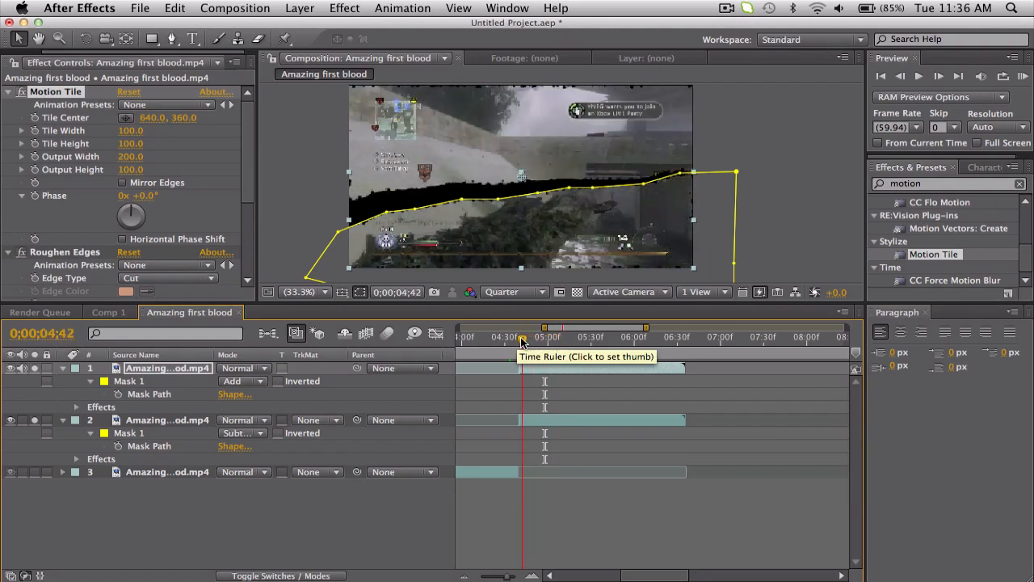
pyautogui.click(525, 338)
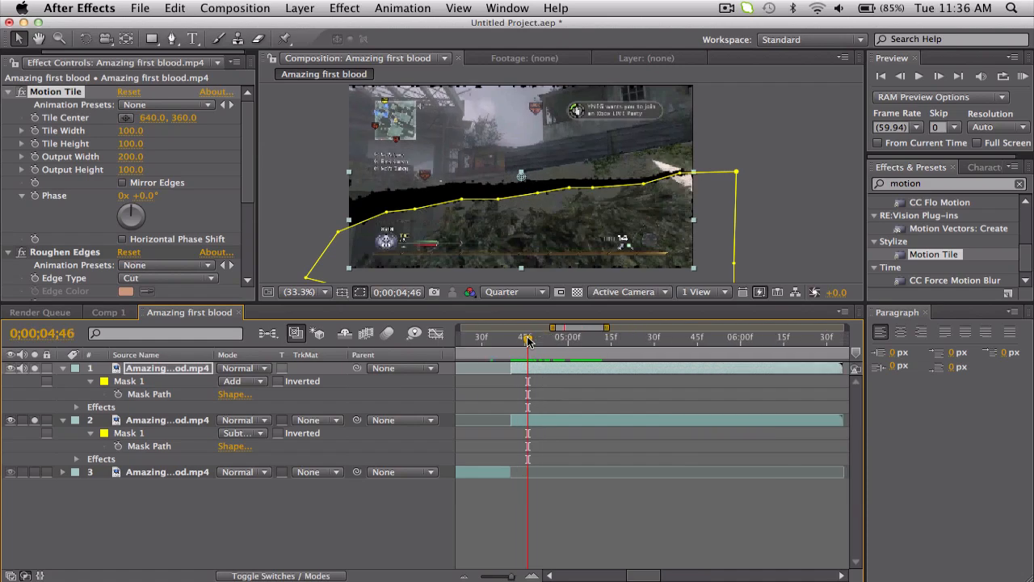
pyautogui.click(168, 420)
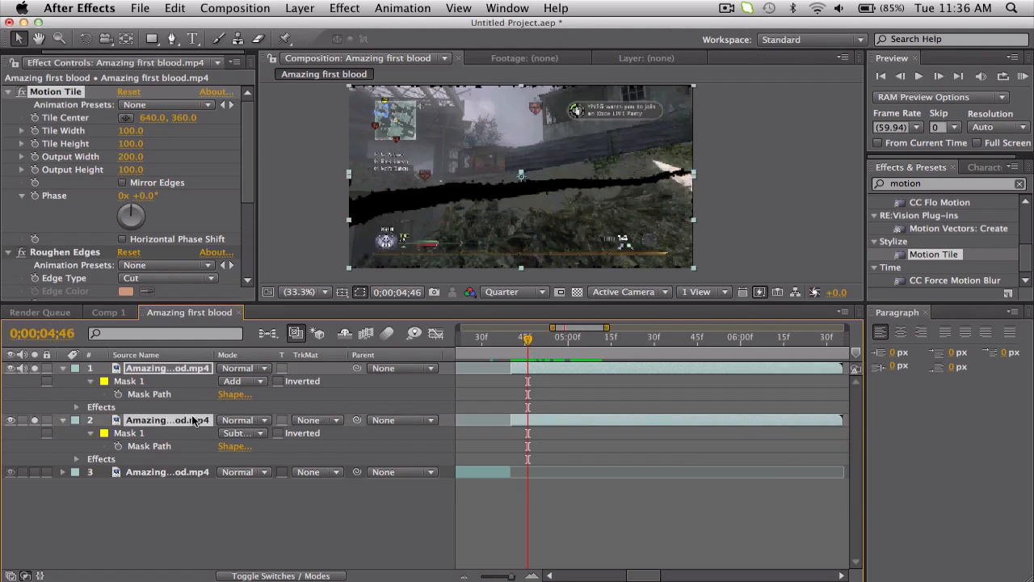
pyautogui.click(91, 381)
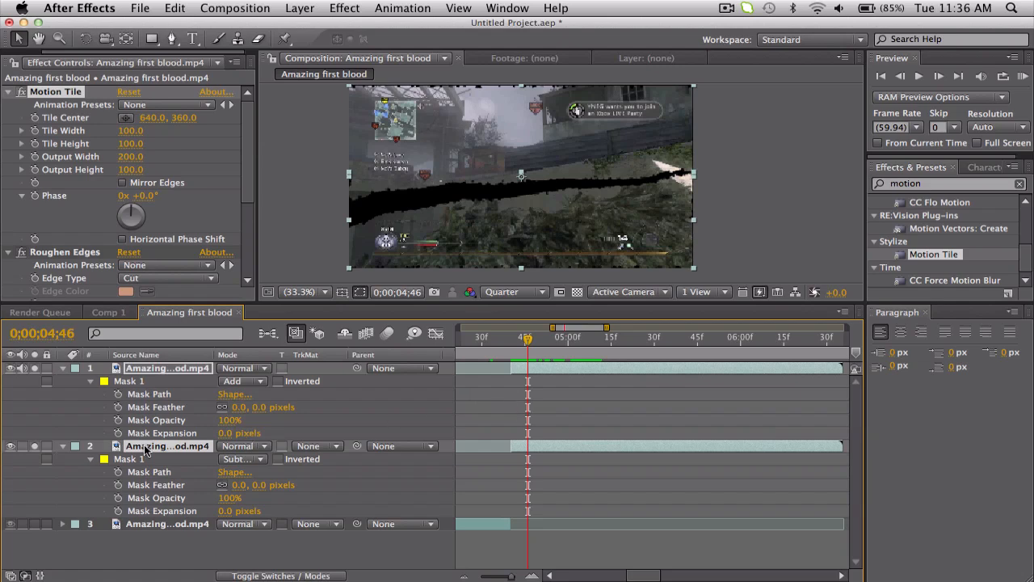
# Keyframe Mask Expansion on both layers so the gap starts closed and returns to 0 px later
pyautogui.click(123, 433)
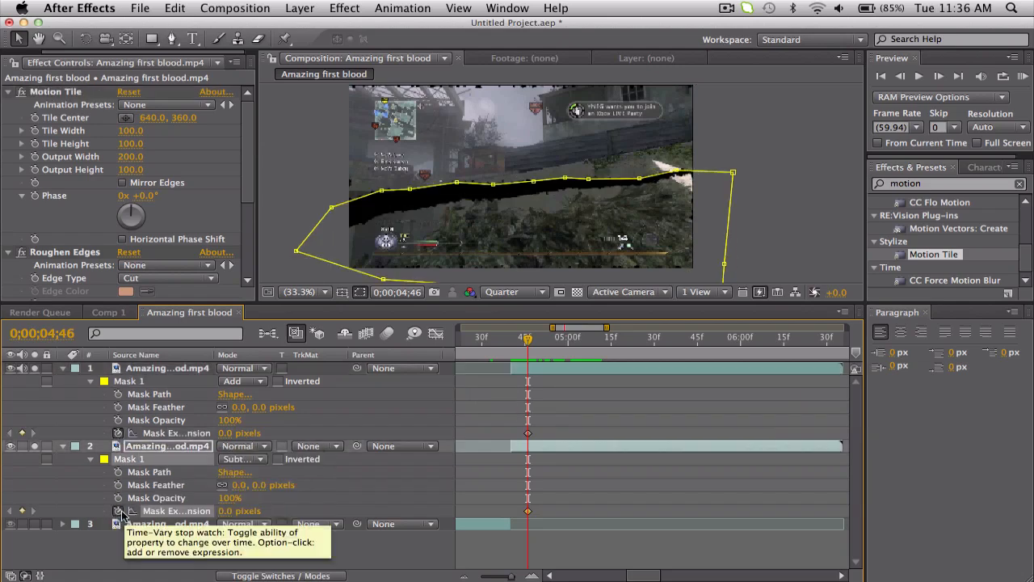
pyautogui.click(514, 338)
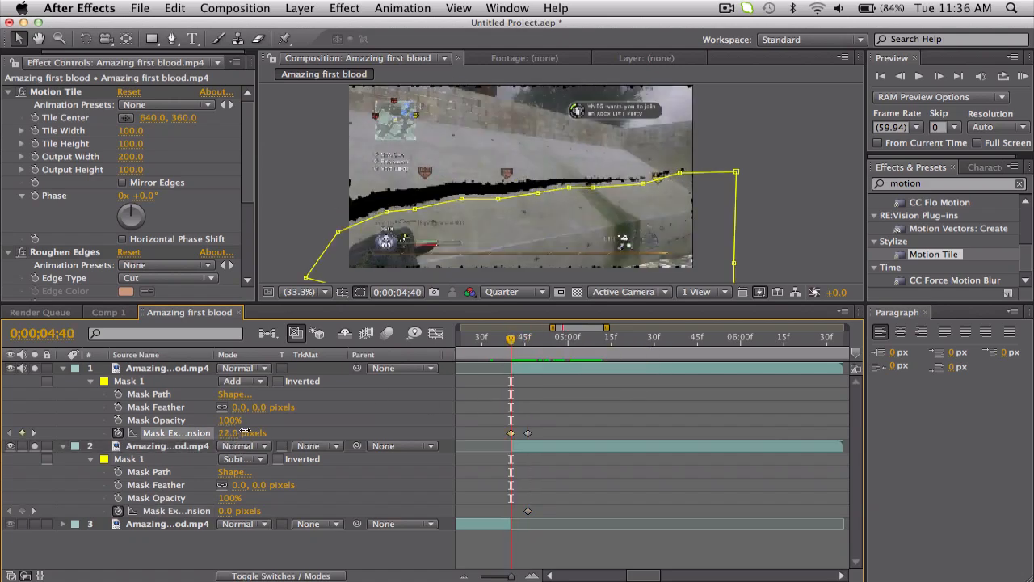
pyautogui.moveTo(243, 433); pyautogui.dragTo(272, 433)
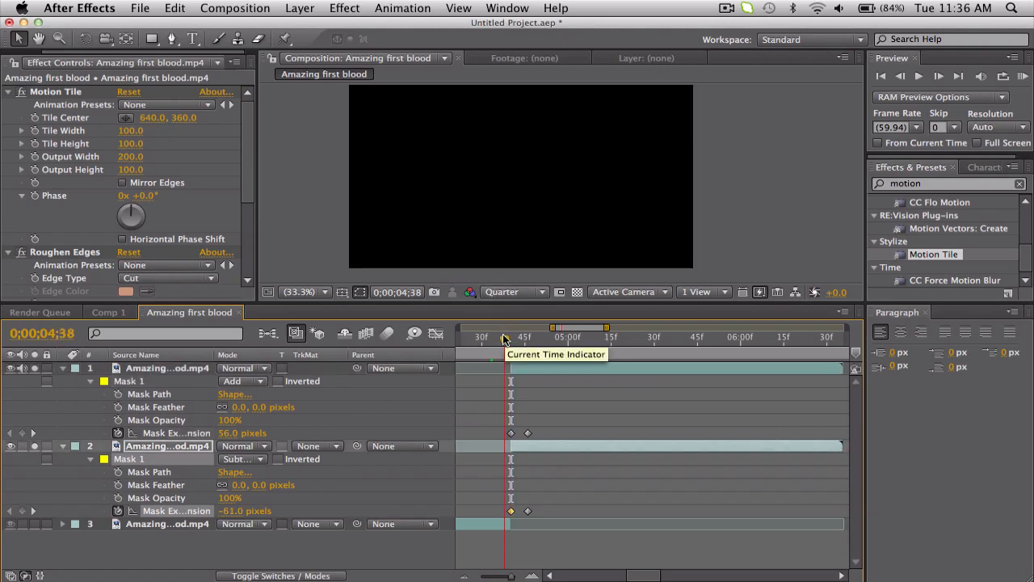
pyautogui.moveTo(502, 337); pyautogui.dragTo(523, 338)
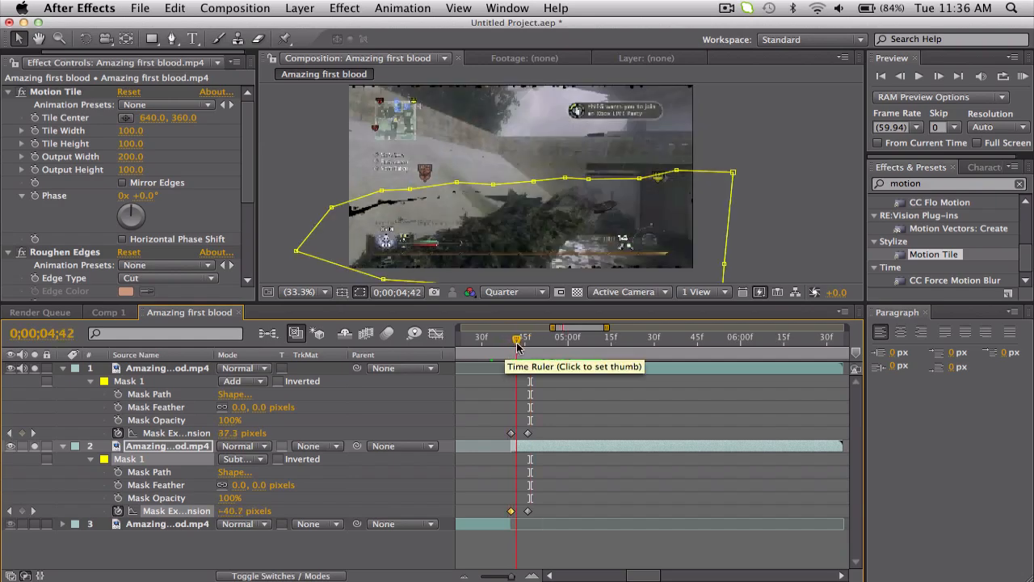
# Scrub forward through the timeline to check the gap ripping open
pyautogui.click(550, 338)
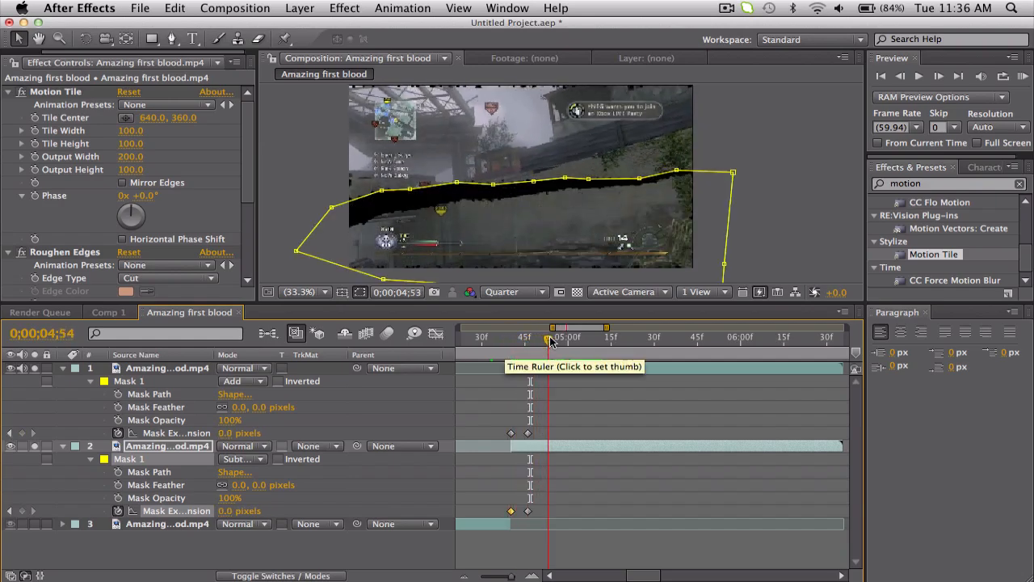
pyautogui.click(566, 338)
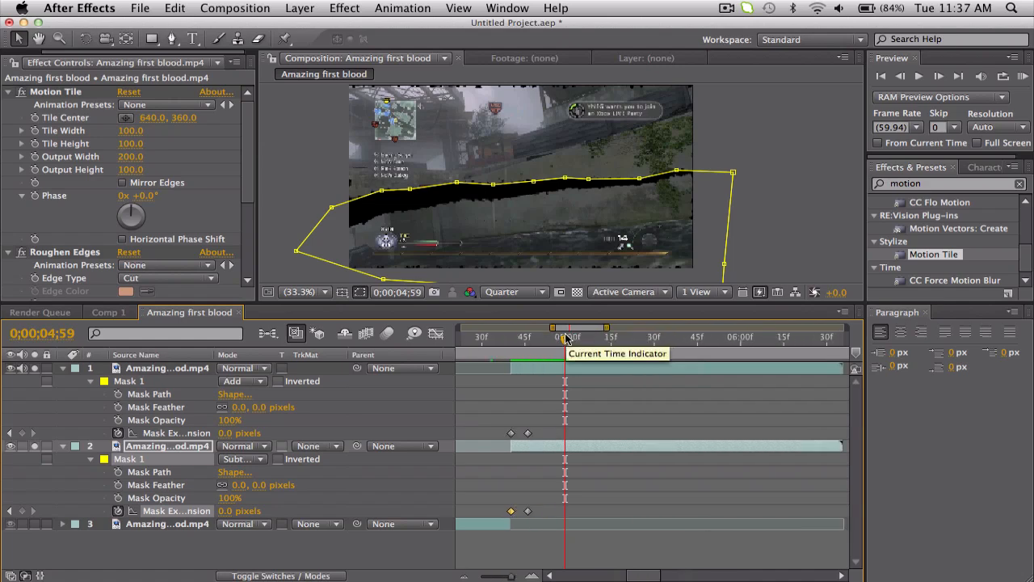
pyautogui.click(606, 338)
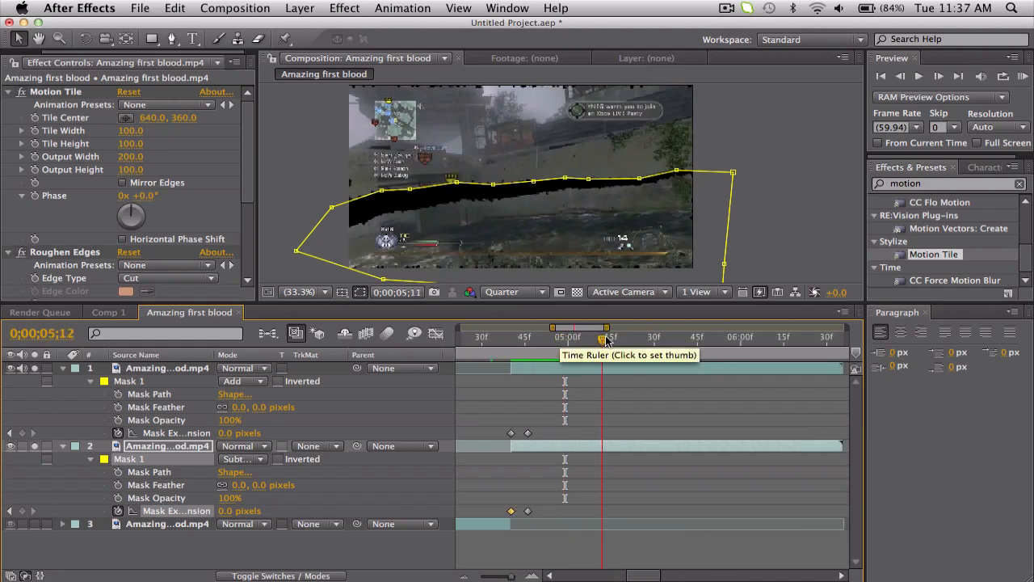
pyautogui.click(647, 338)
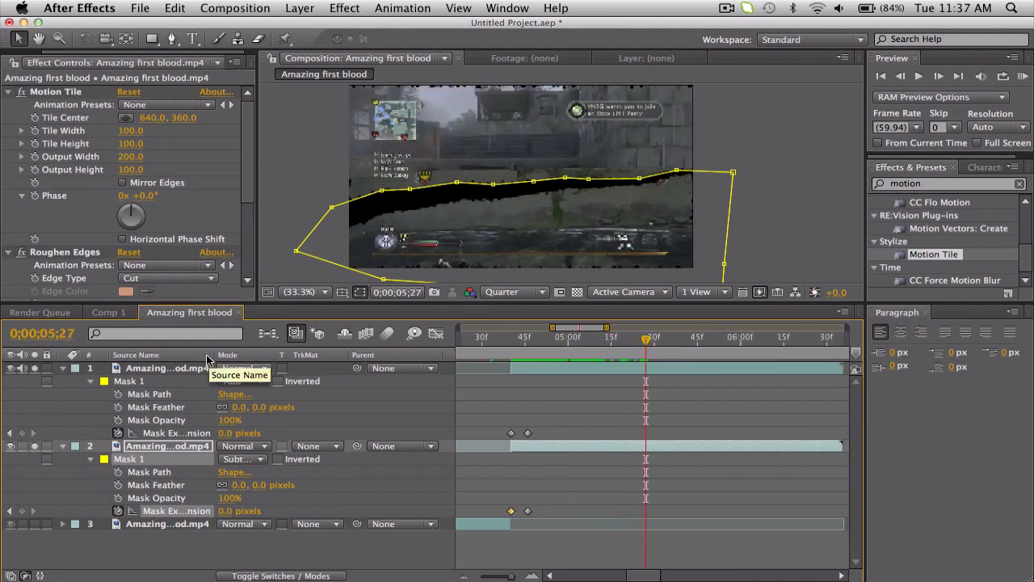
# Apply Easy Ease to the Position keyframes that slide the two halves apart vertically
pyautogui.click(242, 382)
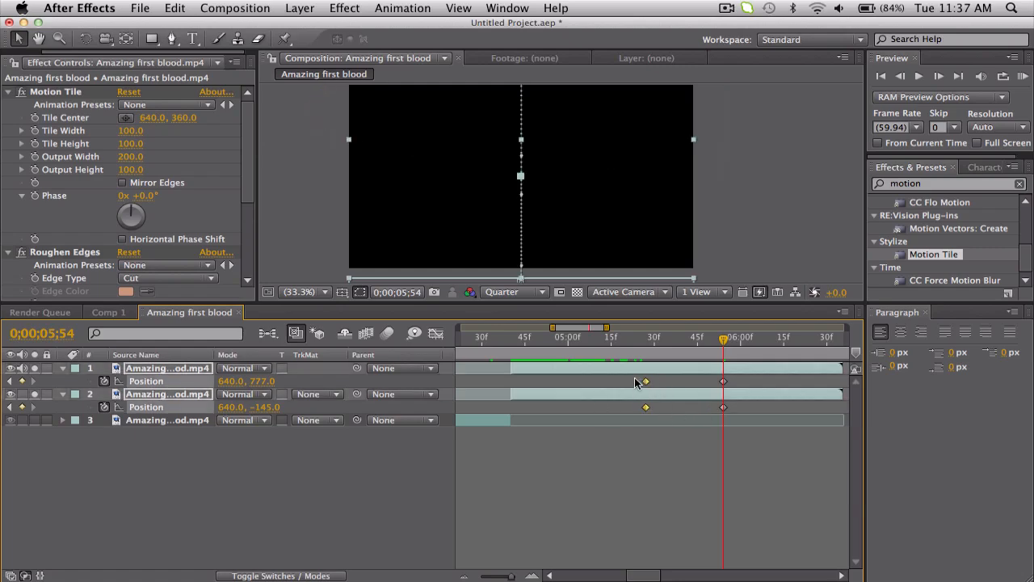
pyautogui.rightClick(645, 381)
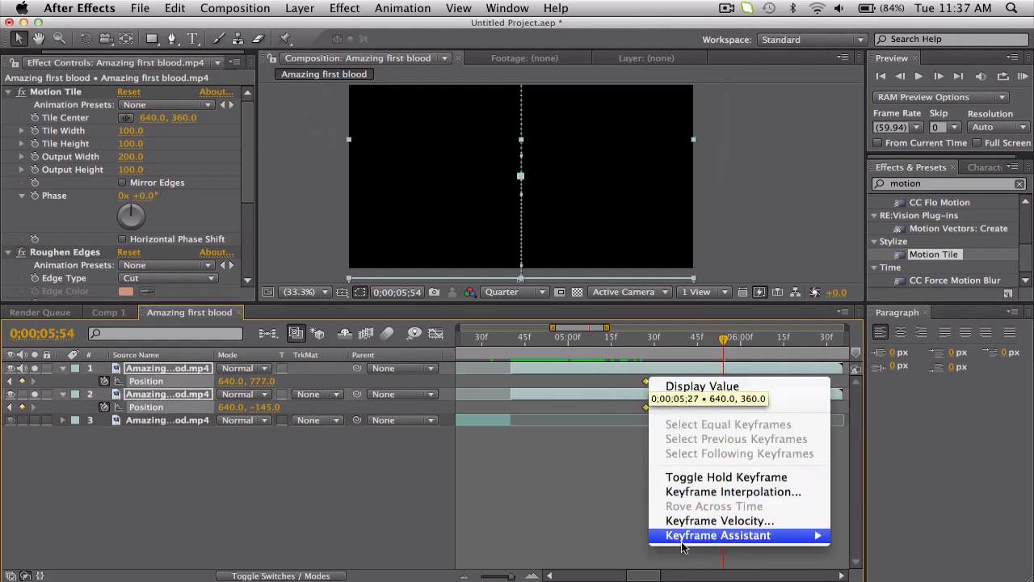
pyautogui.moveTo(717, 535)
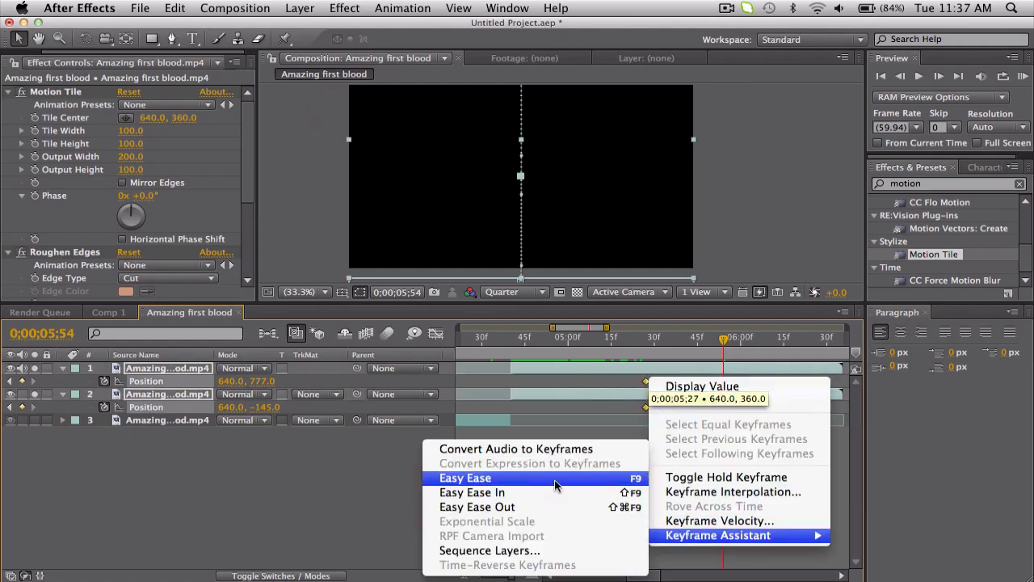
pyautogui.click(466, 478)
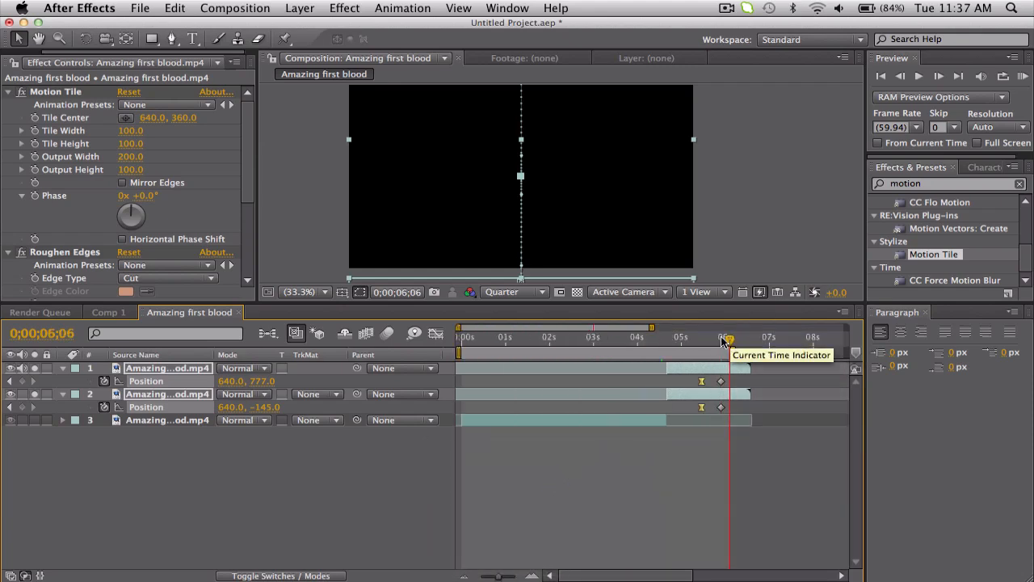
# Start the work area near the transition and run RAM previews of the tear
pyautogui.moveTo(724, 342); pyautogui.dragTo(633, 343)
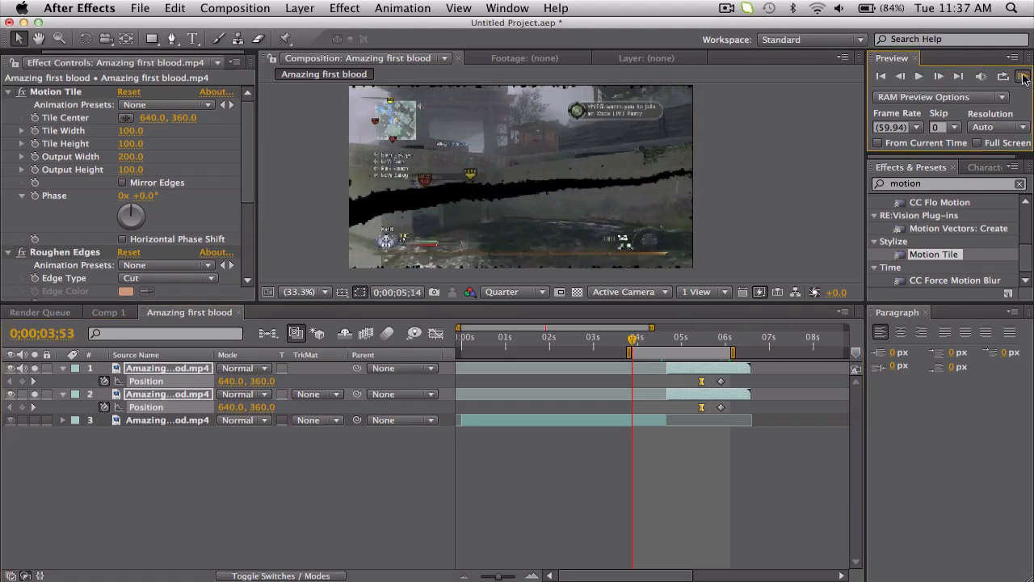
pyautogui.click(1003, 76)
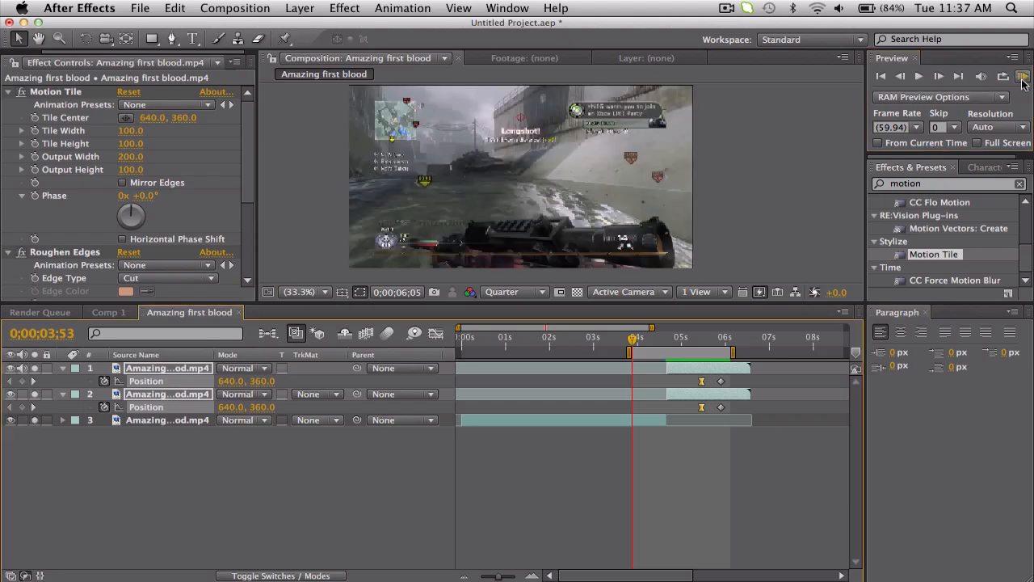
pyautogui.click(1025, 76)
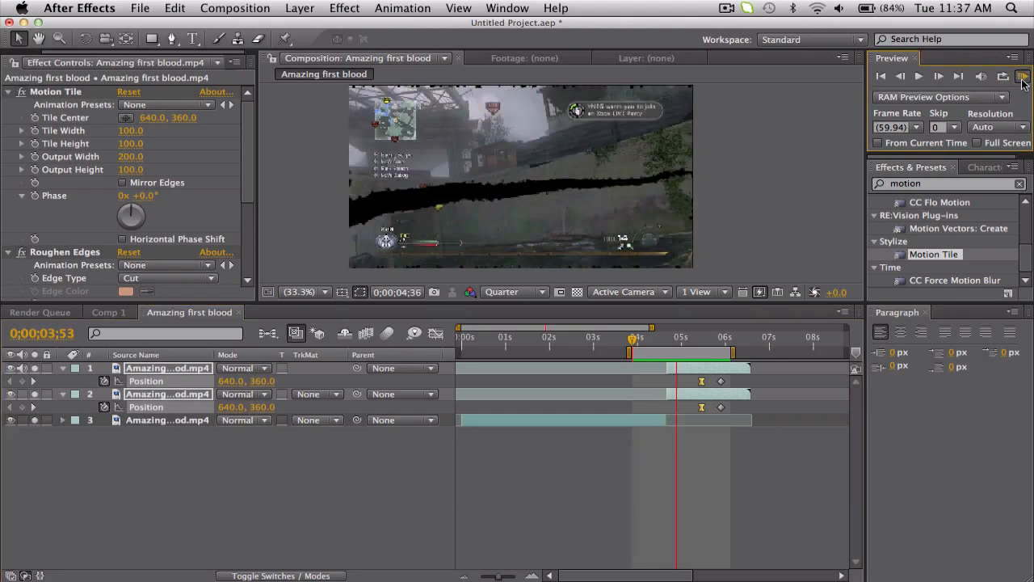
pyautogui.click(1005, 76)
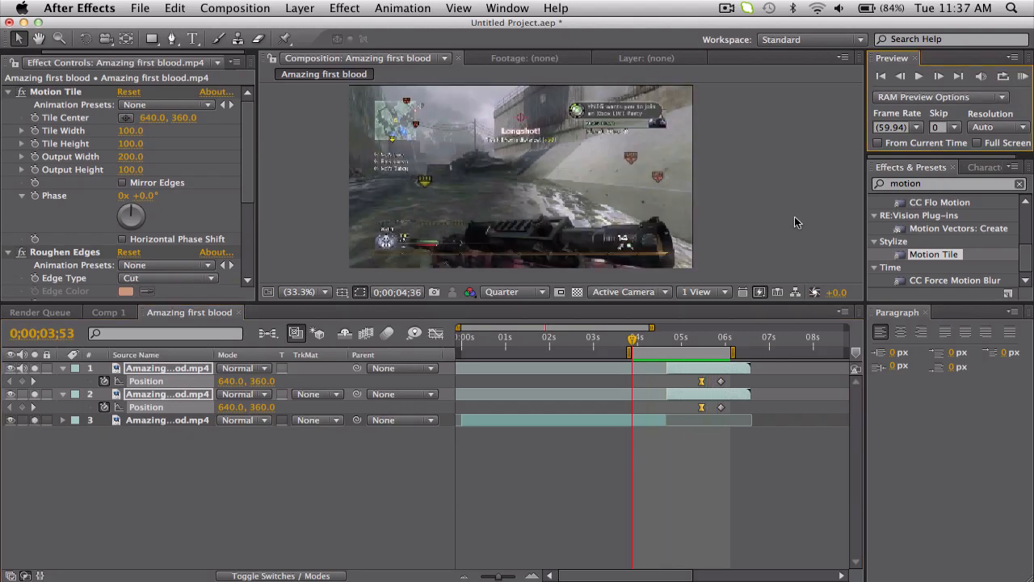
# Scrub through the tear ripping open and the halves sliding apart to review the result
pyautogui.moveTo(632, 338); pyautogui.dragTo(646, 338)
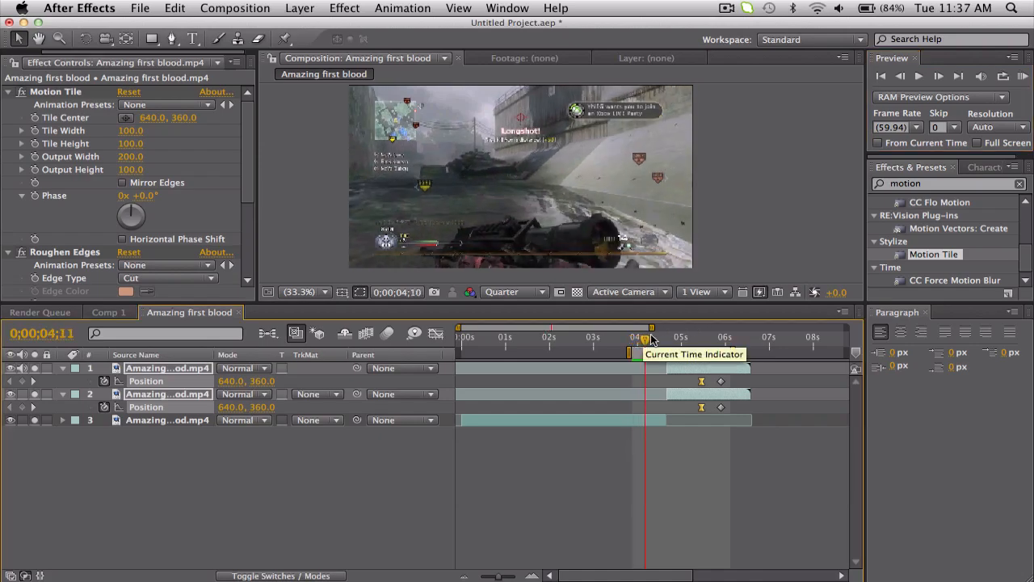
pyautogui.moveTo(650, 338); pyautogui.dragTo(671, 338)
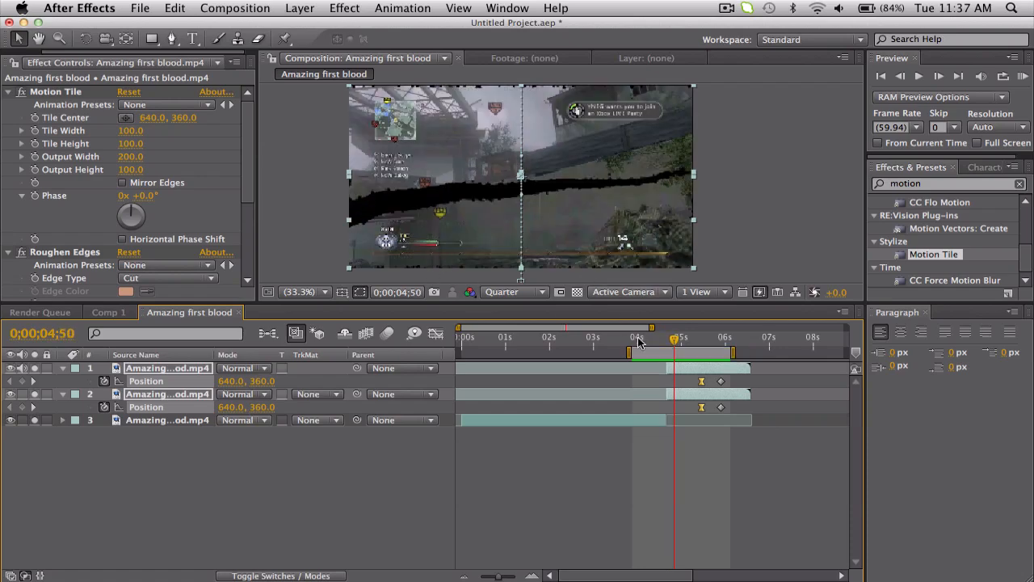
pyautogui.moveTo(434, 165)
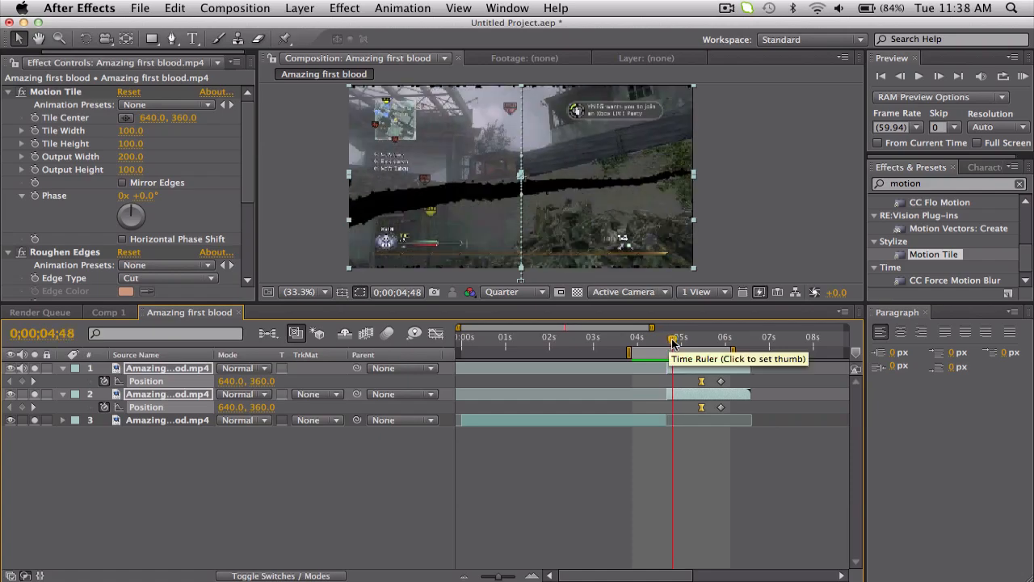
pyautogui.click(681, 338)
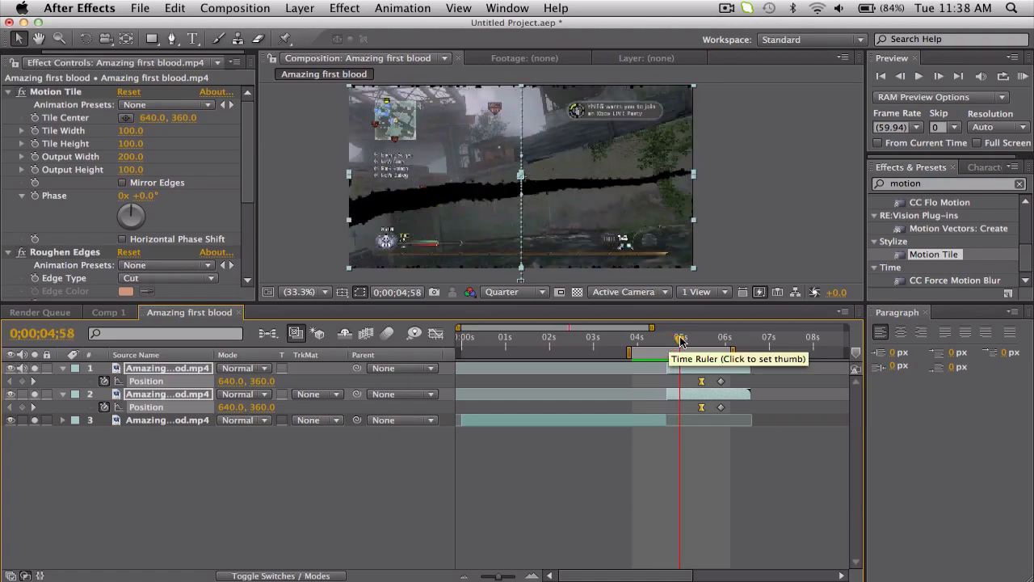
pyautogui.click(709, 338)
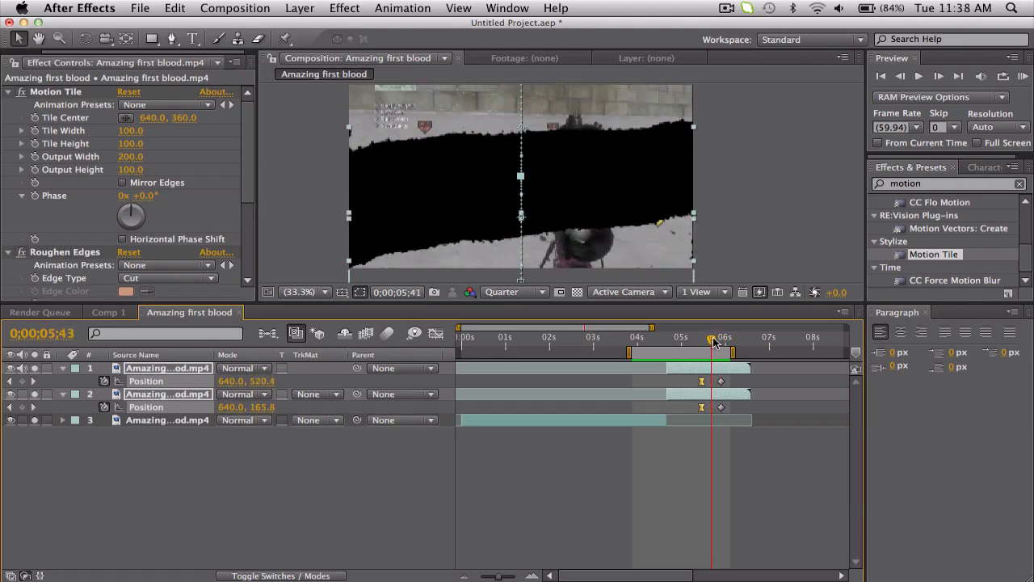
pyautogui.moveTo(711, 340); pyautogui.dragTo(727, 339)
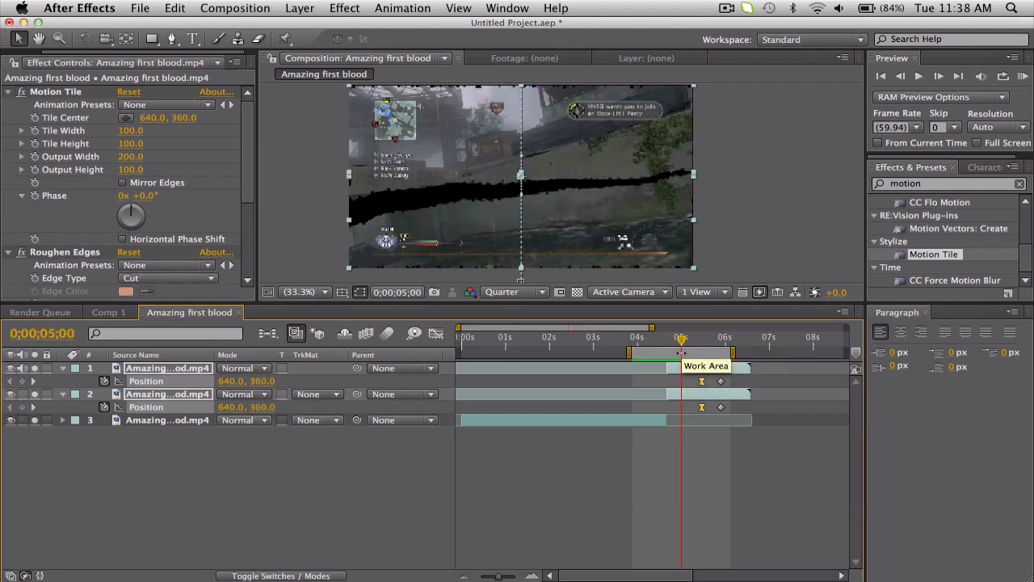
pyautogui.click(768, 456)
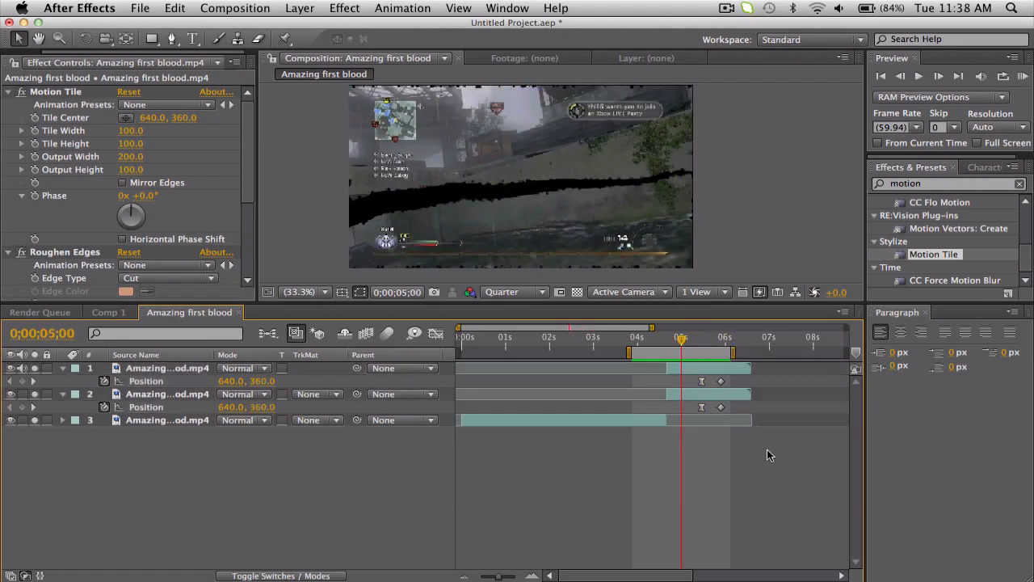